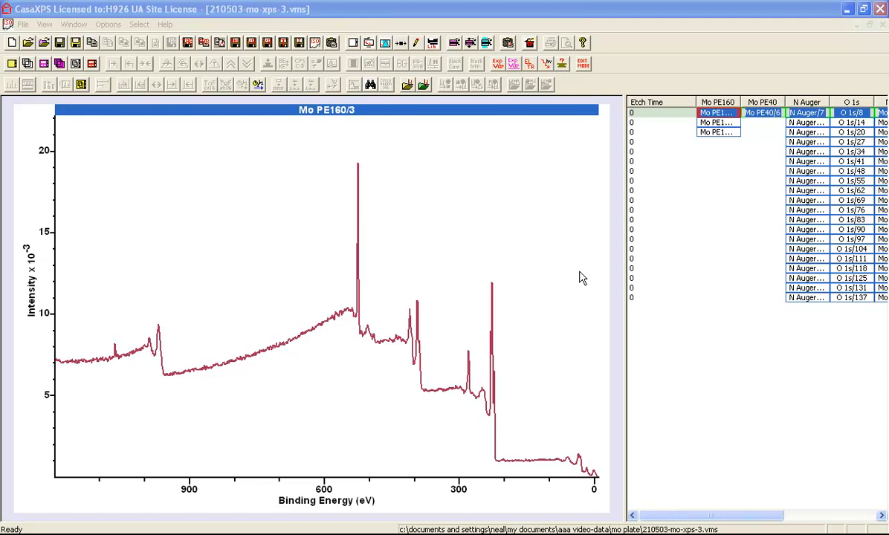
mouse_move(356, 290)
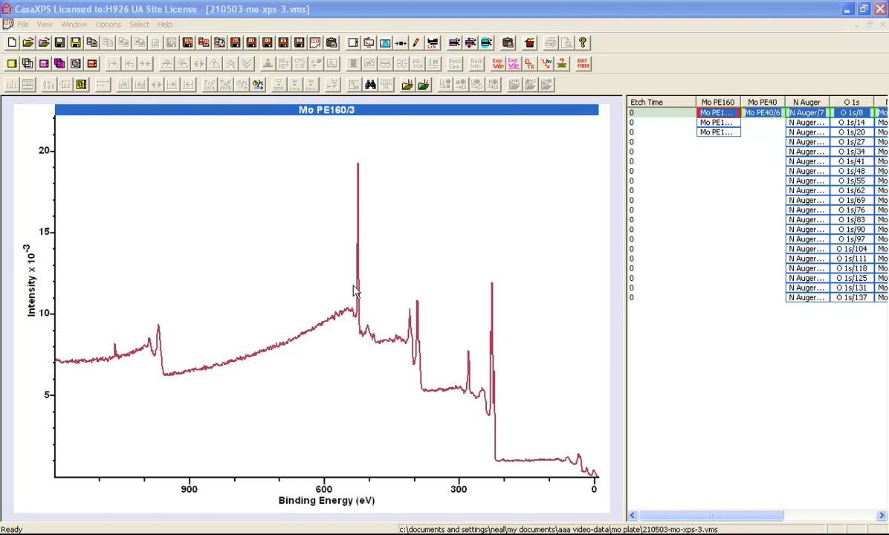
mouse_move(345, 298)
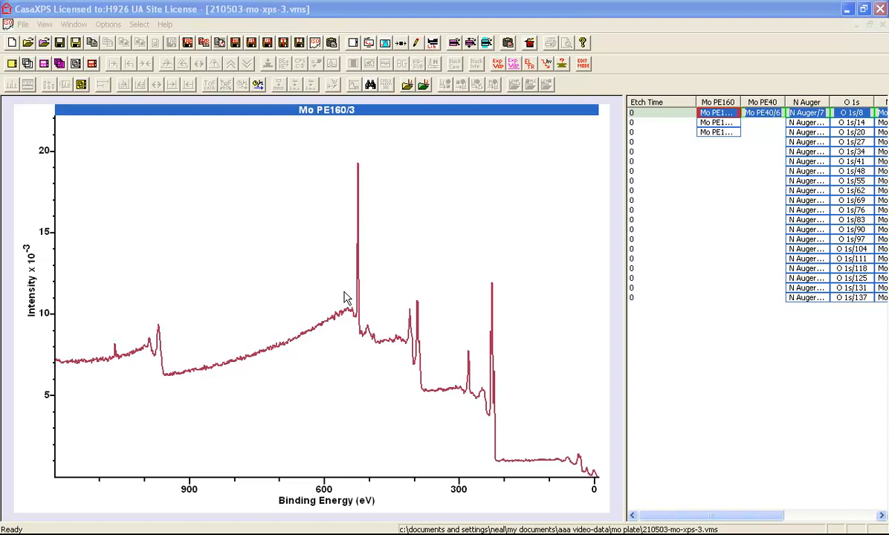
mouse_move(455, 299)
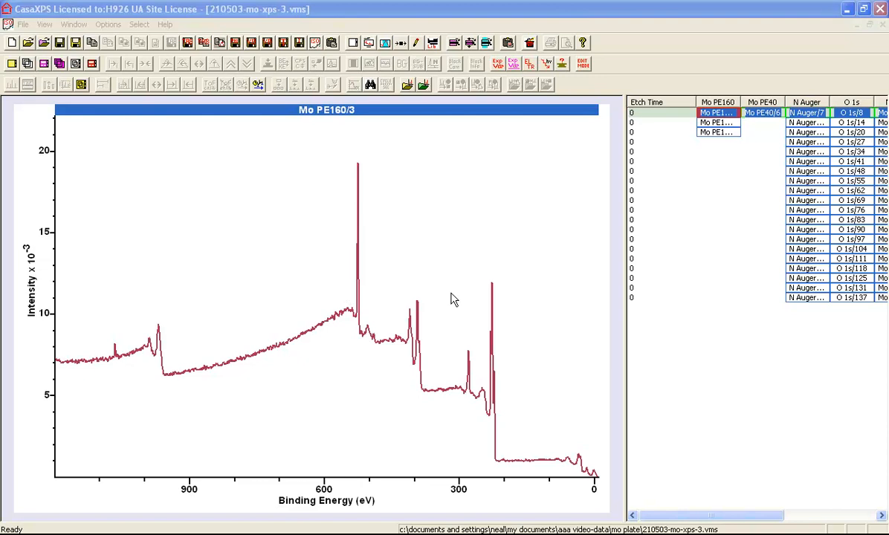
mouse_move(401, 57)
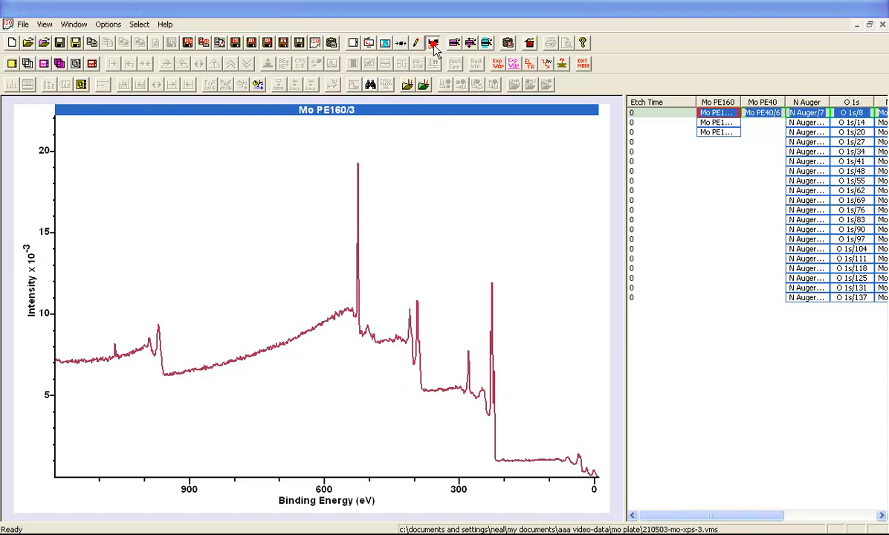
- Mark carbon lines from the periodic table and zoom in on the C 1s peak near 280 eV
left_click(433, 42)
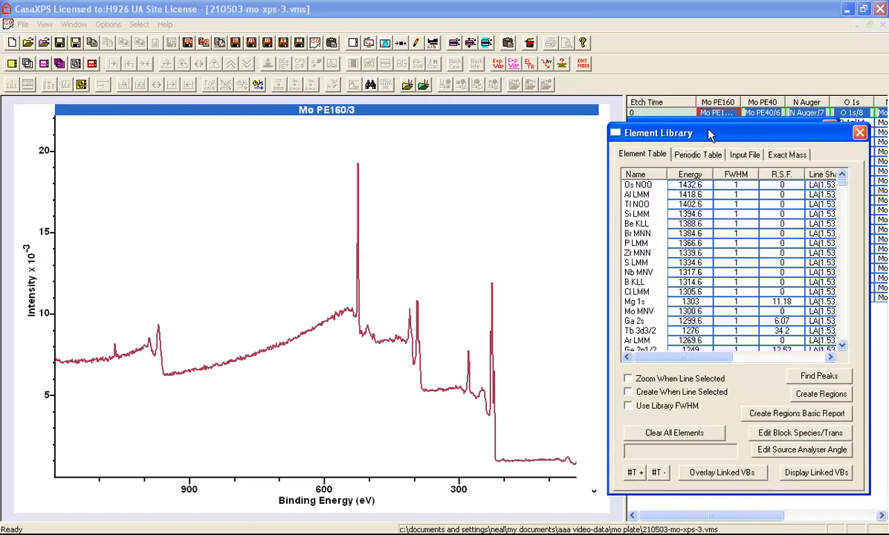
left_click(698, 154)
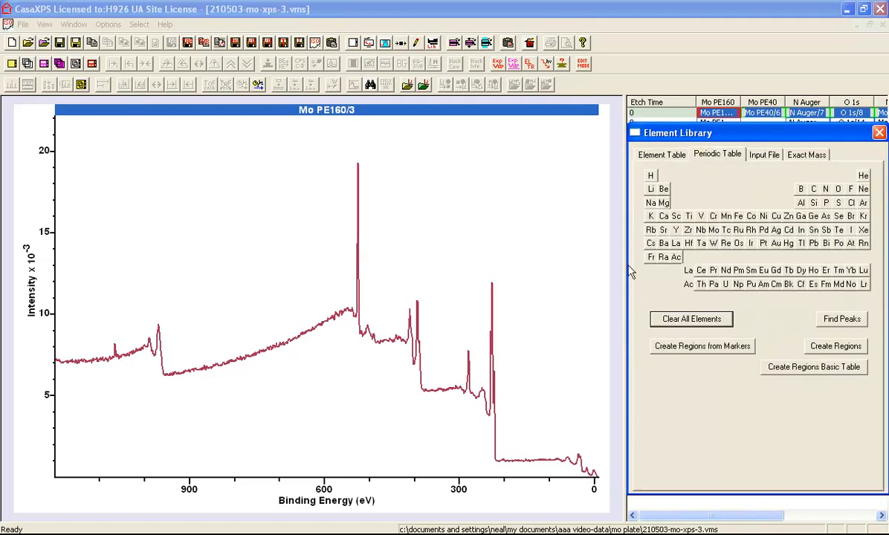
left_click(826, 188)
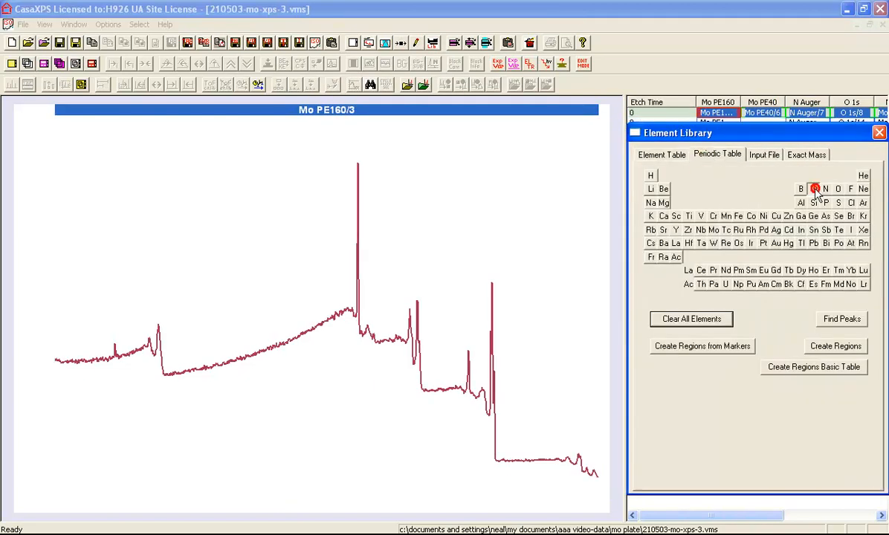
left_click(813, 188)
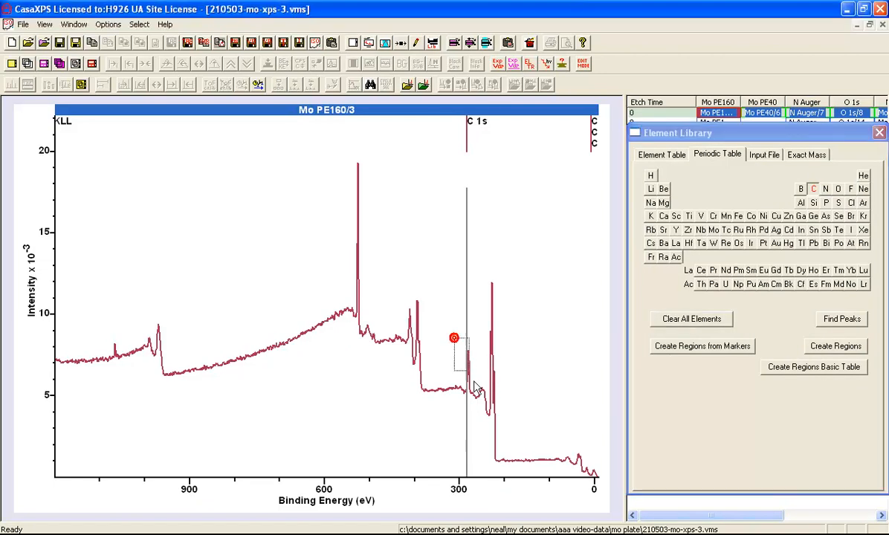
left_click_drag(454, 338, 466, 375)
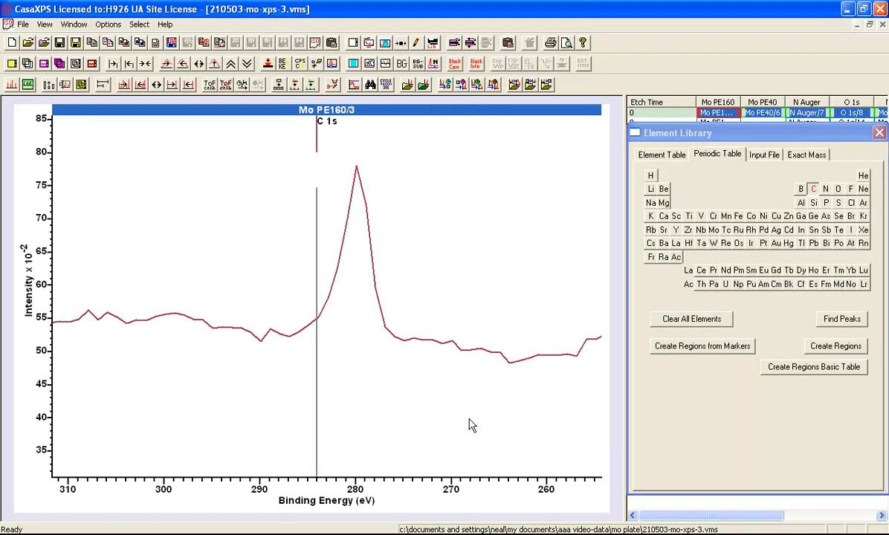
mouse_move(418, 386)
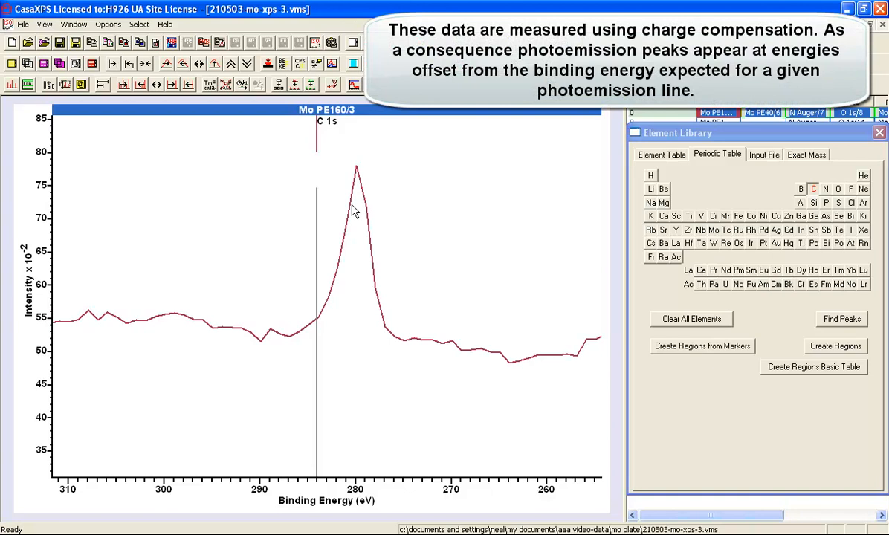
mouse_move(318, 218)
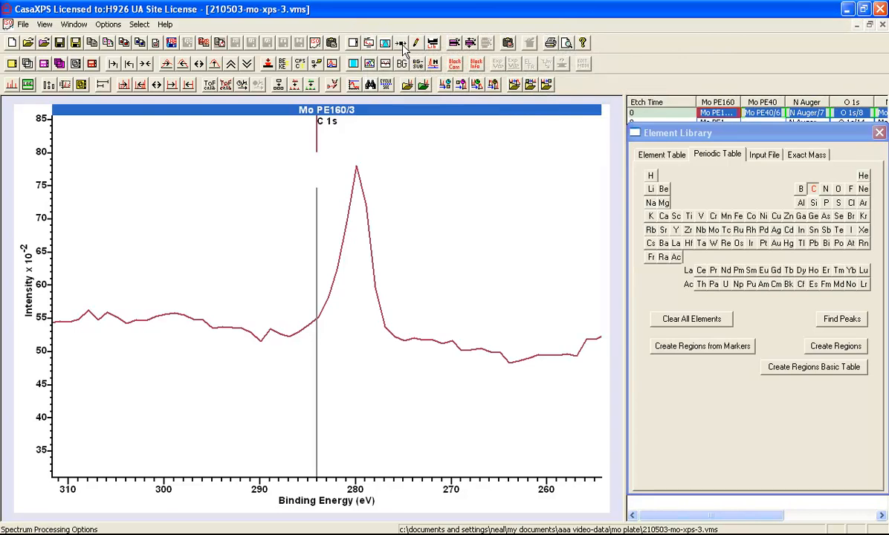
- Apply a C 1s energy calibration with Measured 279.899 and True 285 eV
left_click(385, 84)
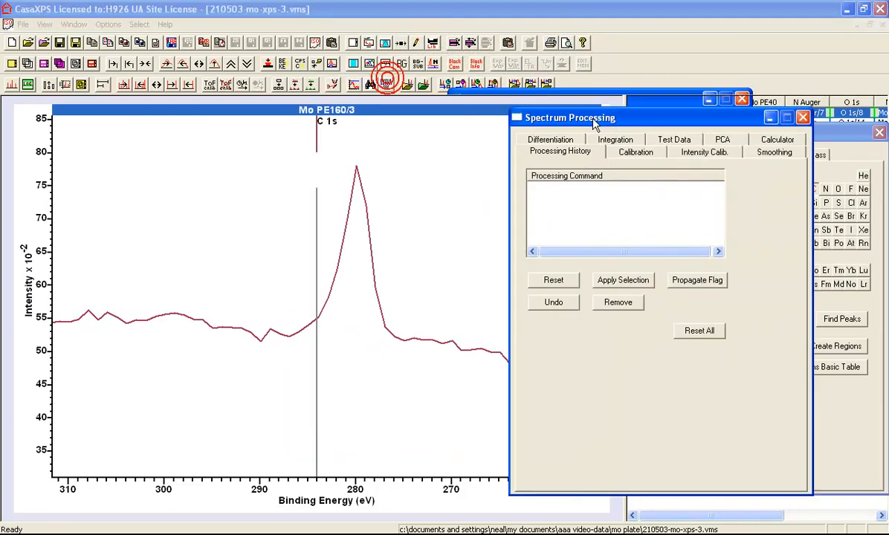
left_click(635, 152)
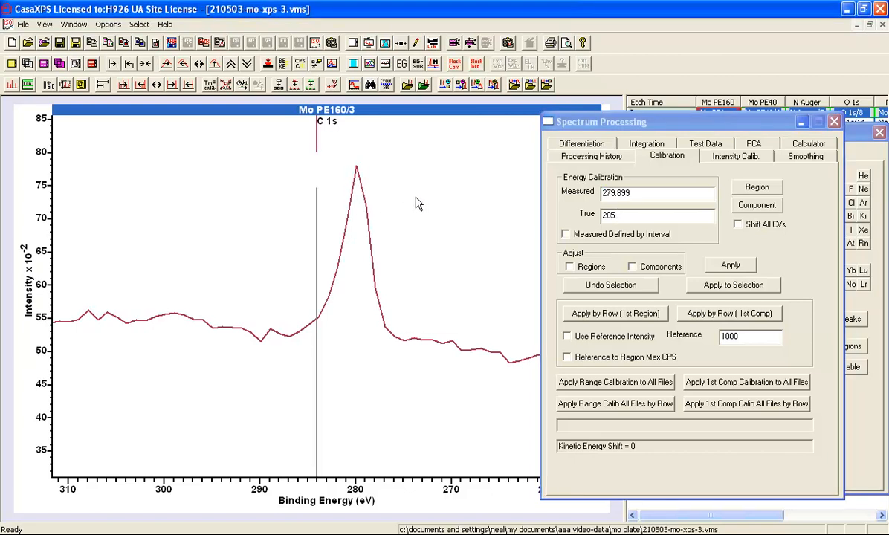
mouse_move(359, 199)
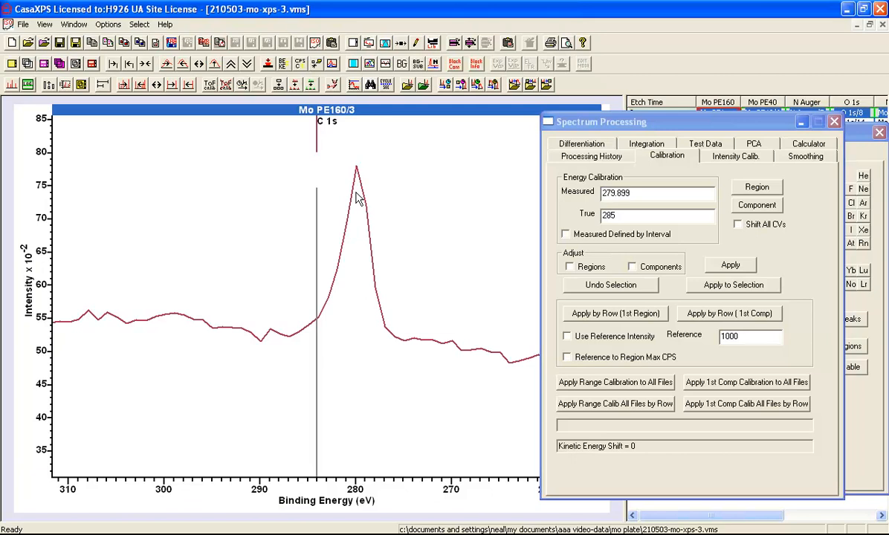
mouse_move(719, 208)
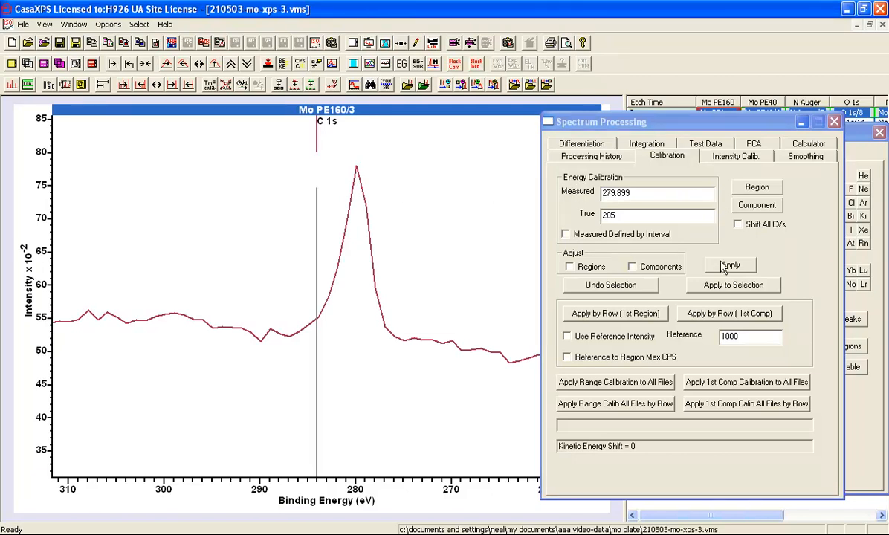
left_click(730, 265)
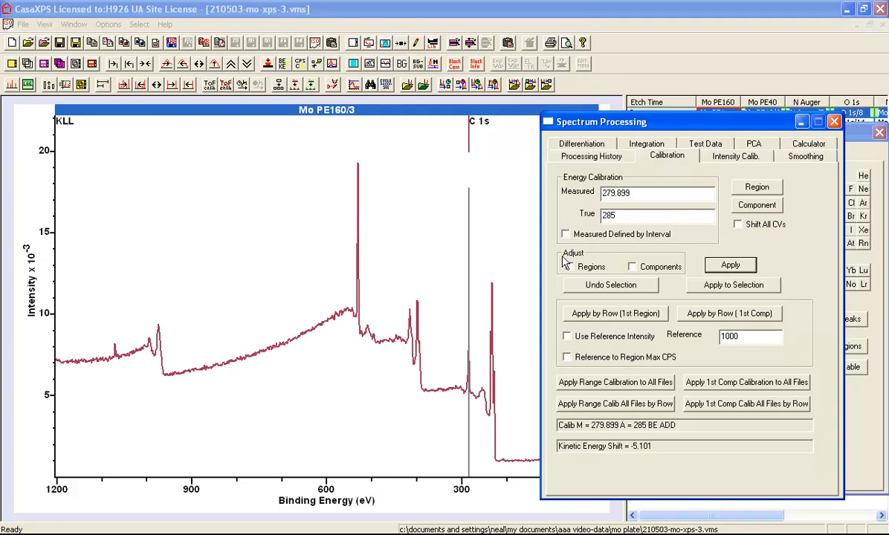
mouse_move(362, 293)
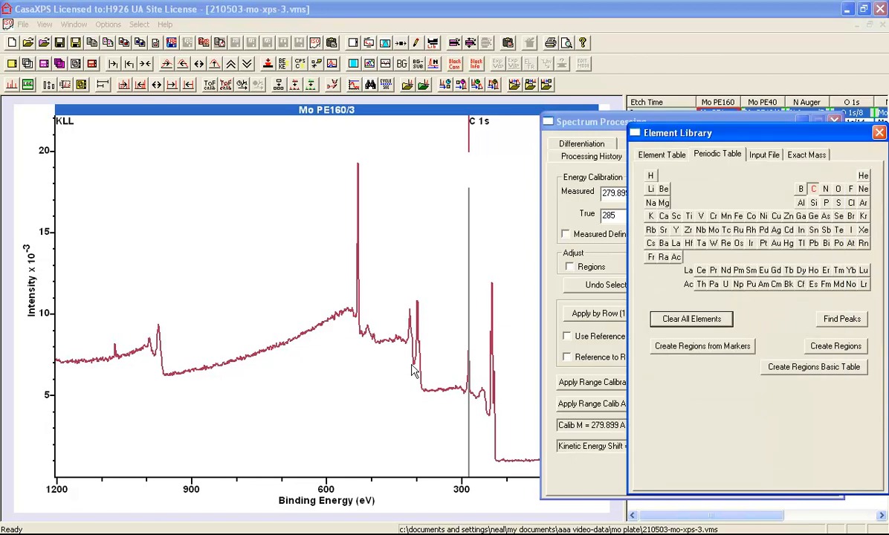
mouse_move(411, 366)
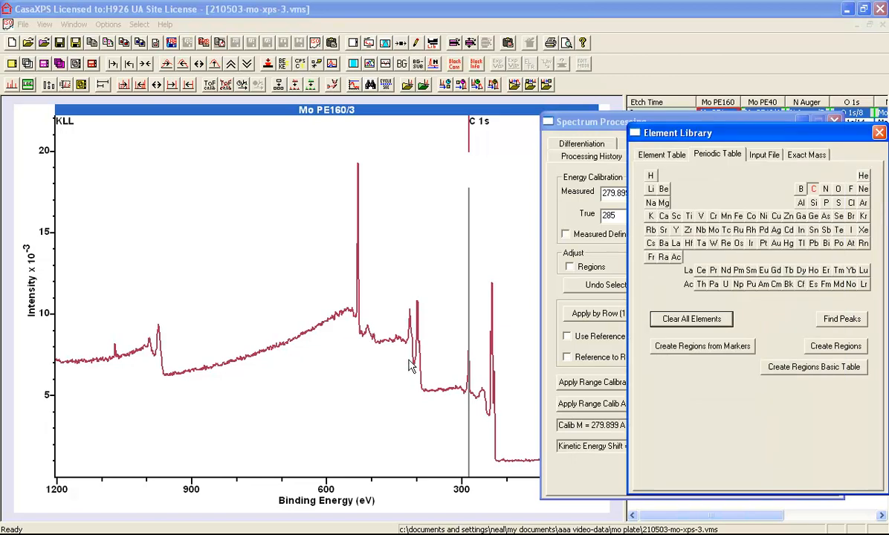
mouse_move(675, 383)
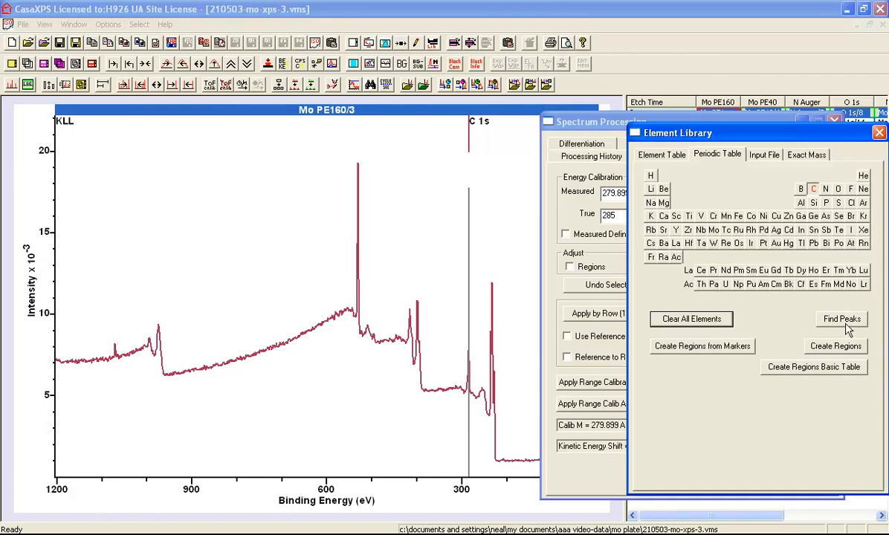
mouse_move(846, 328)
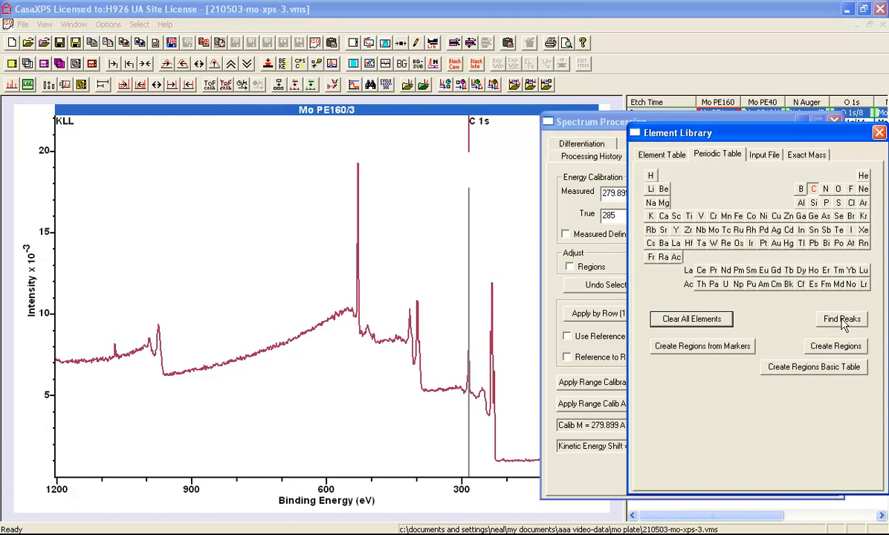
- Run Find Peaks to label the survey's photoemission lines automatically
left_click(842, 318)
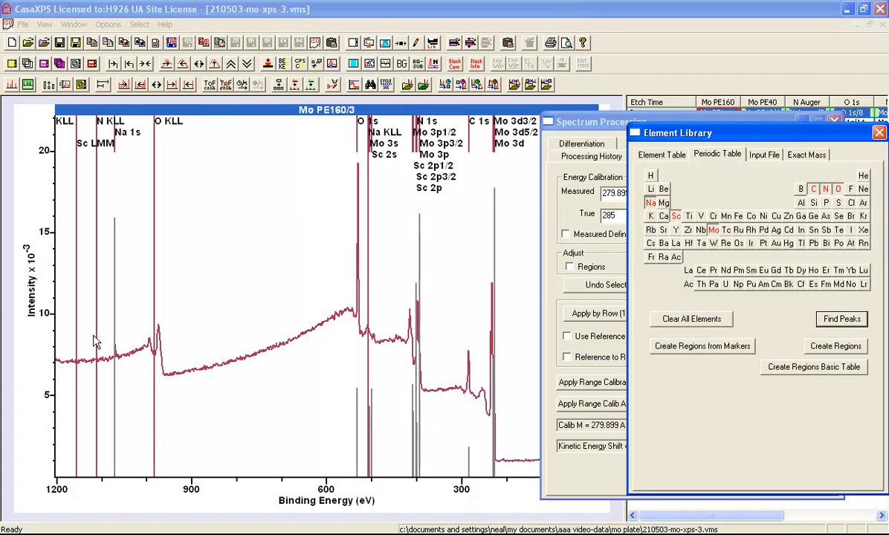
mouse_move(395, 308)
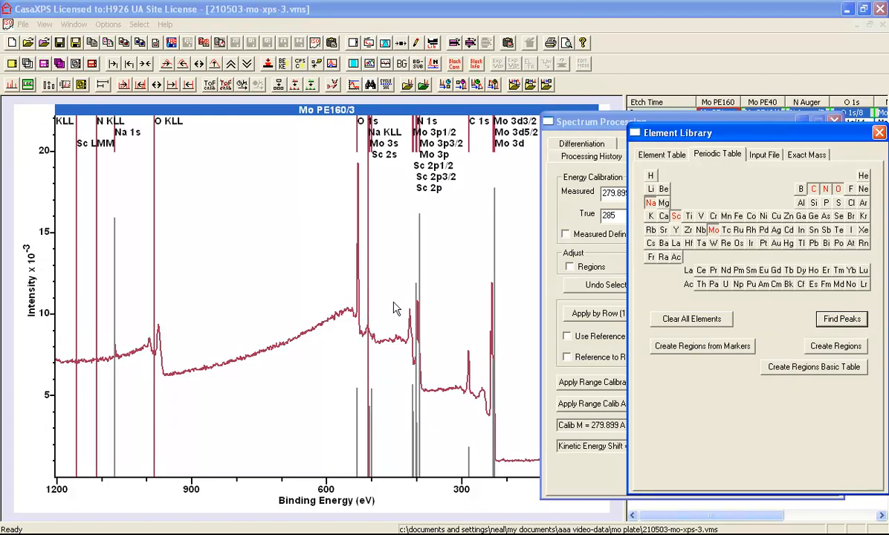
mouse_move(267, 242)
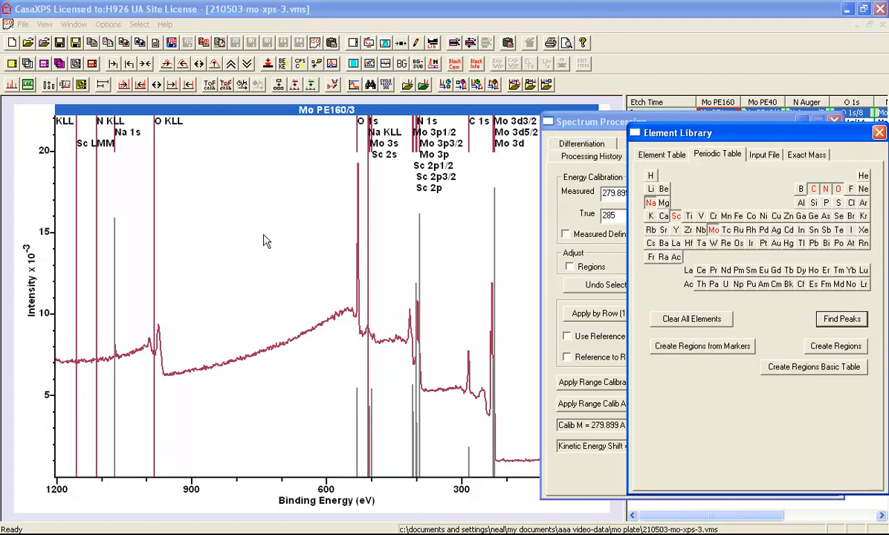
mouse_move(152, 298)
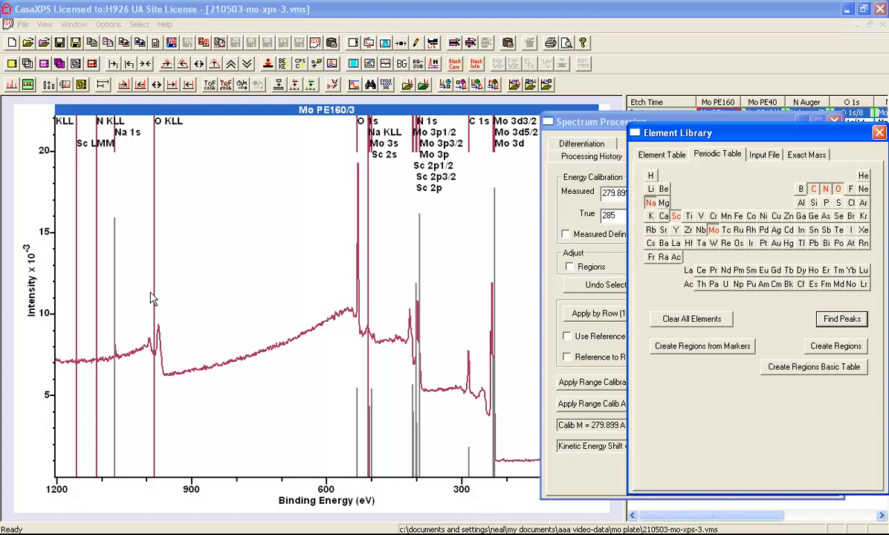
mouse_move(167, 323)
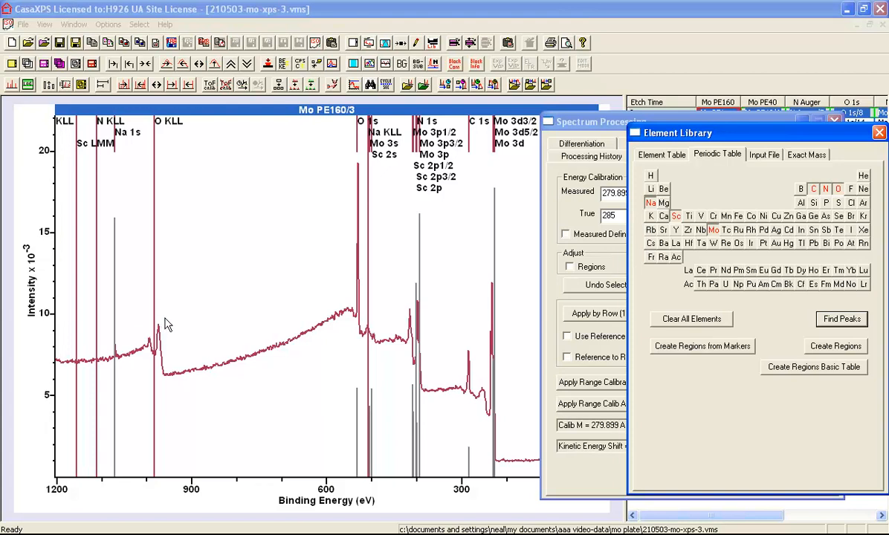
mouse_move(645, 253)
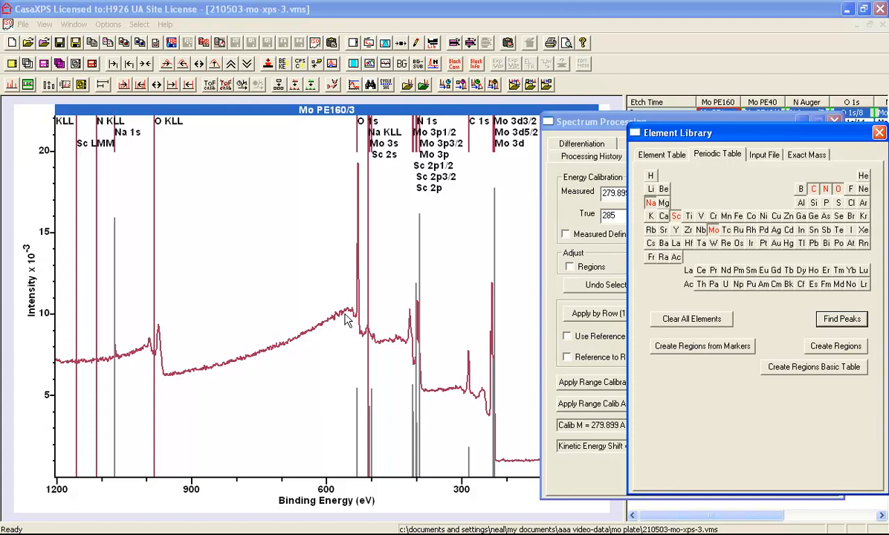
mouse_move(578, 253)
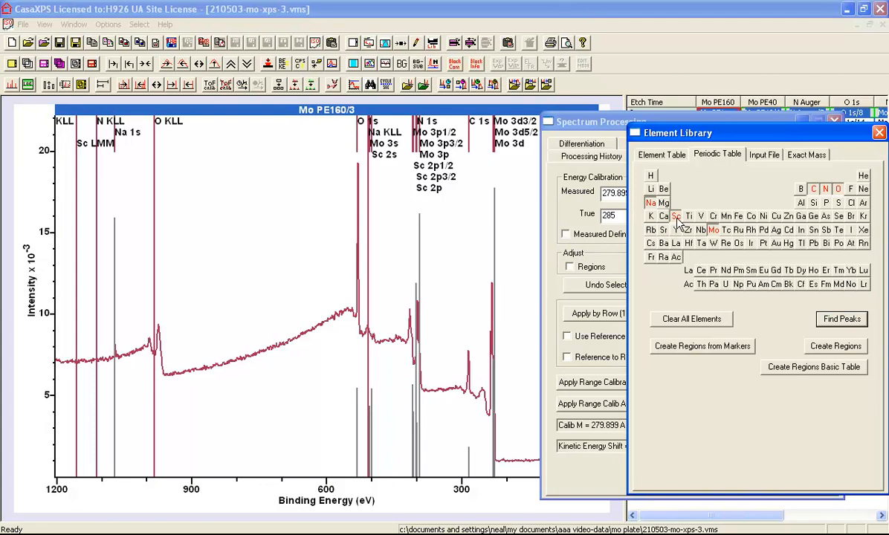
- Deselect Sc and N so only C, O, Na and Mo markers remain on the survey
left_click(675, 216)
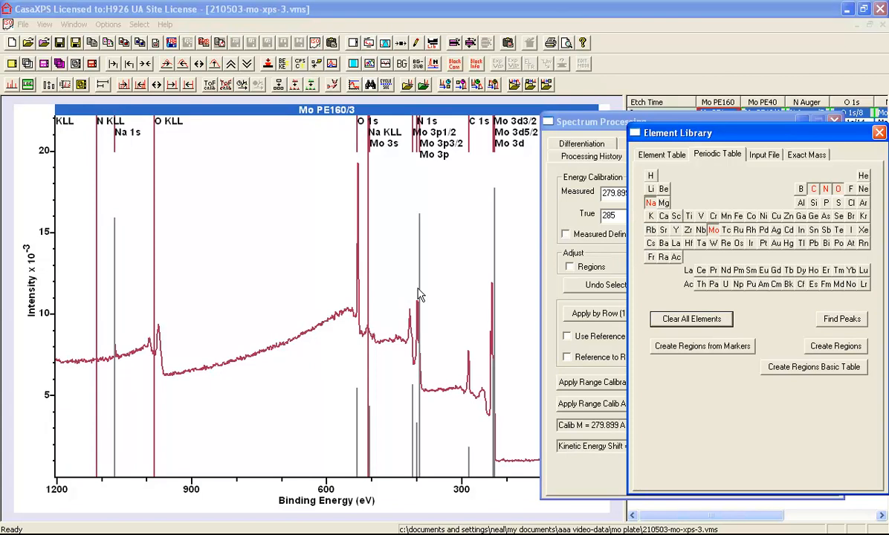
mouse_move(414, 290)
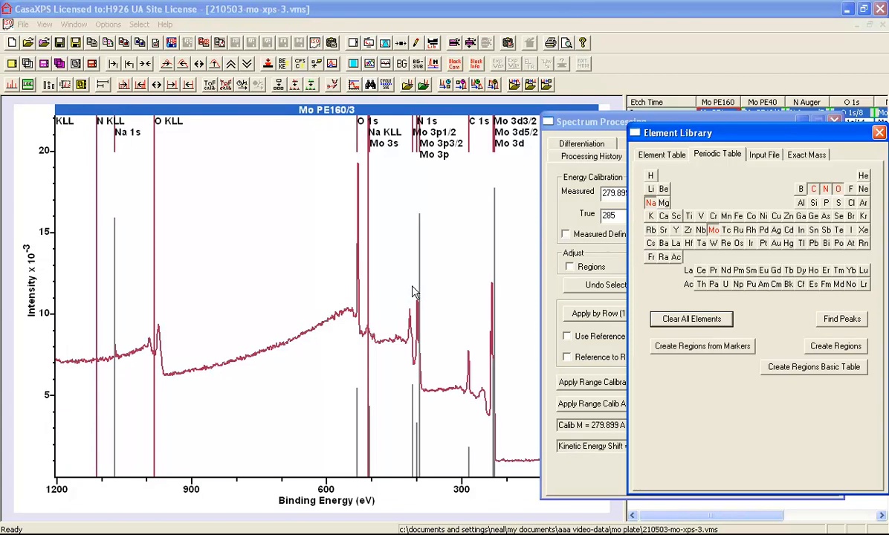
mouse_move(407, 294)
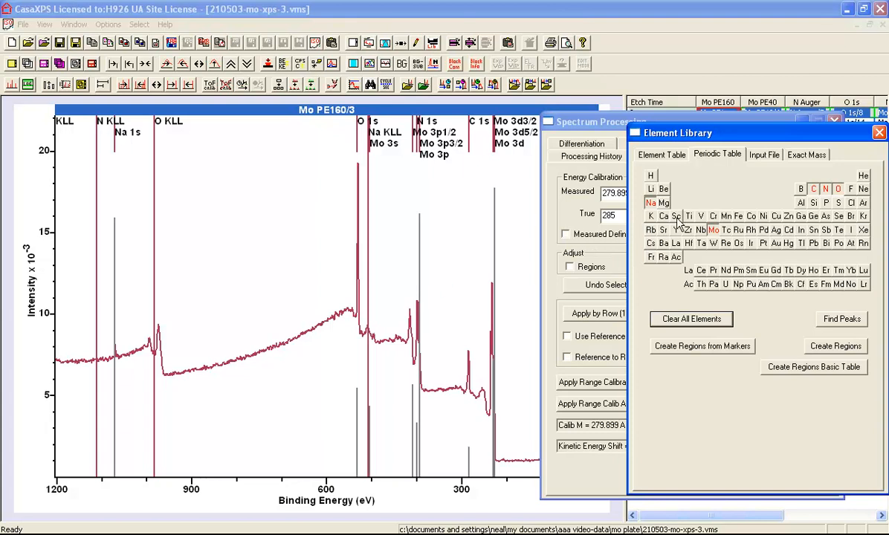
mouse_move(829, 188)
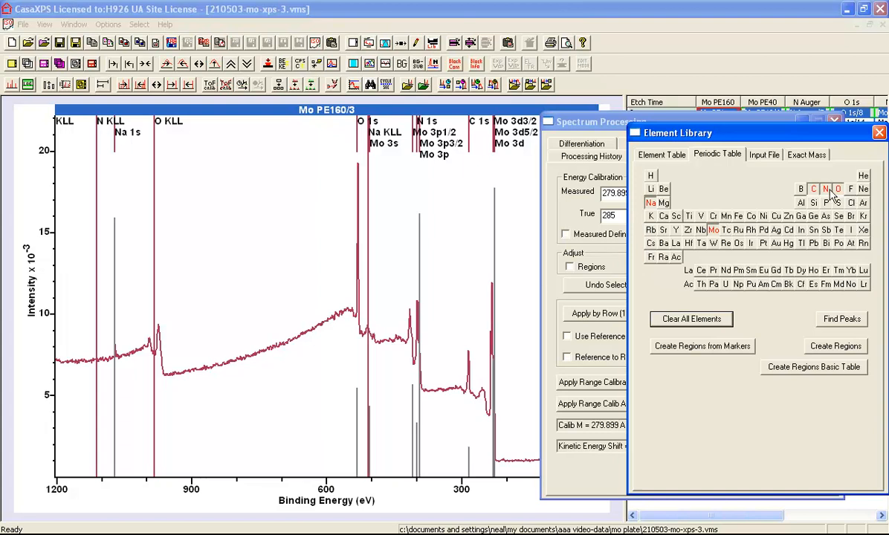
mouse_move(546, 229)
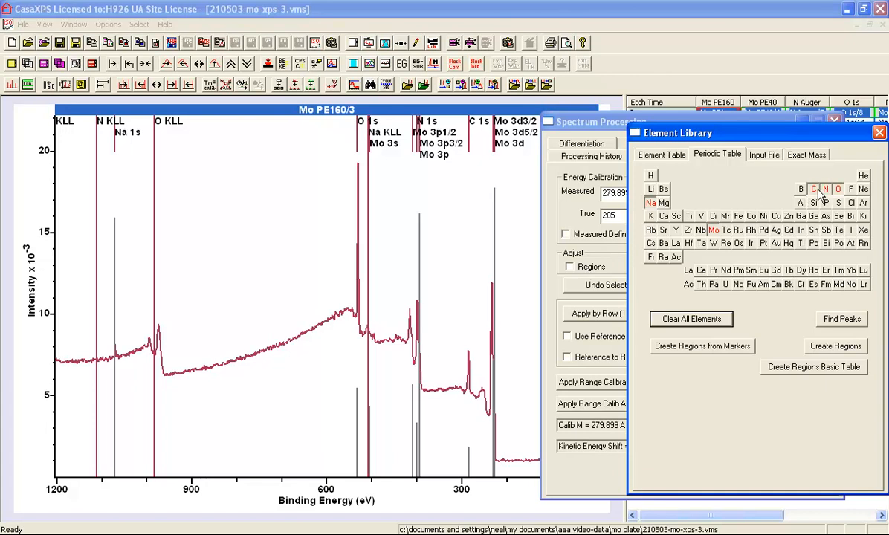
left_click(825, 189)
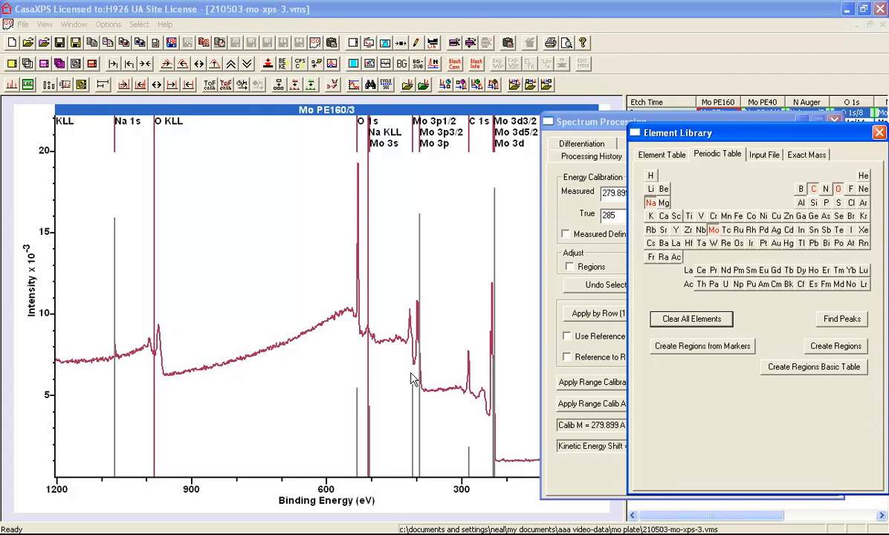
mouse_move(411, 381)
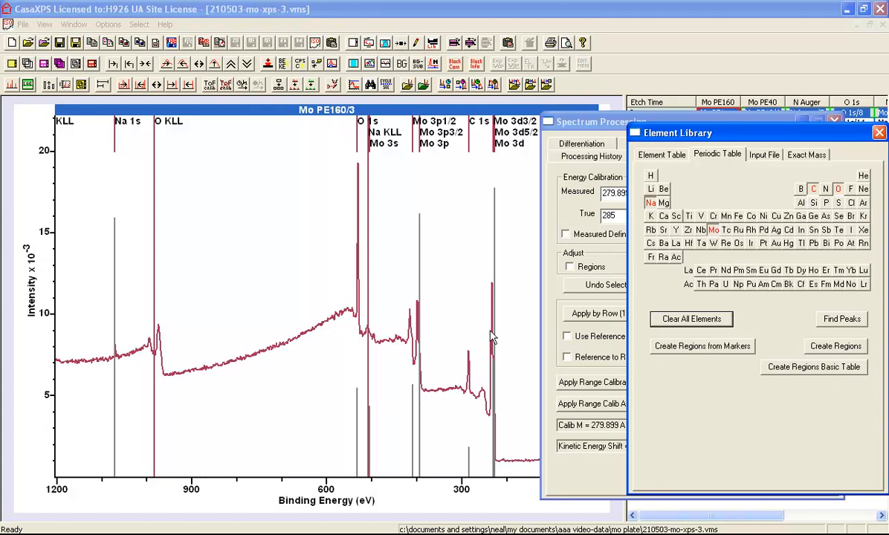
mouse_move(368, 333)
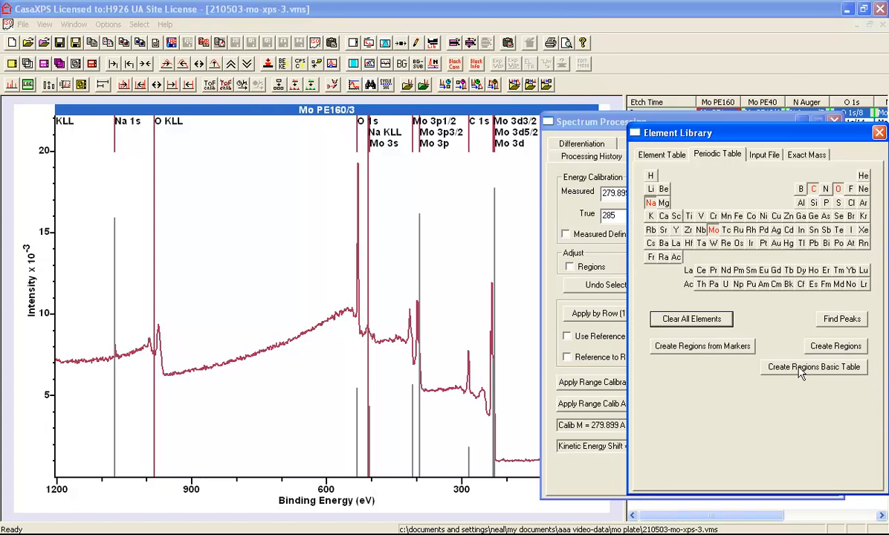
- Create regions and a basic At% table for O 1s, C 1s, Na 1s and Mo 3d
left_click(813, 366)
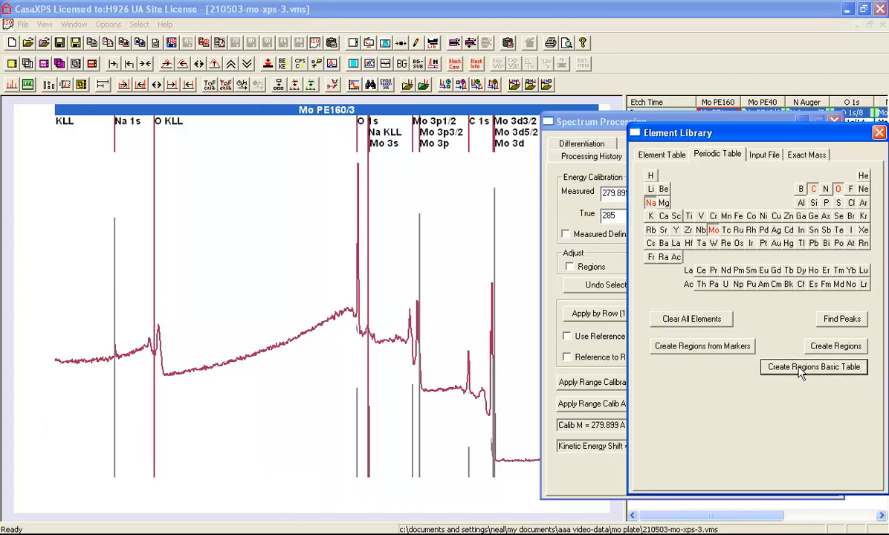
left_click(813, 366)
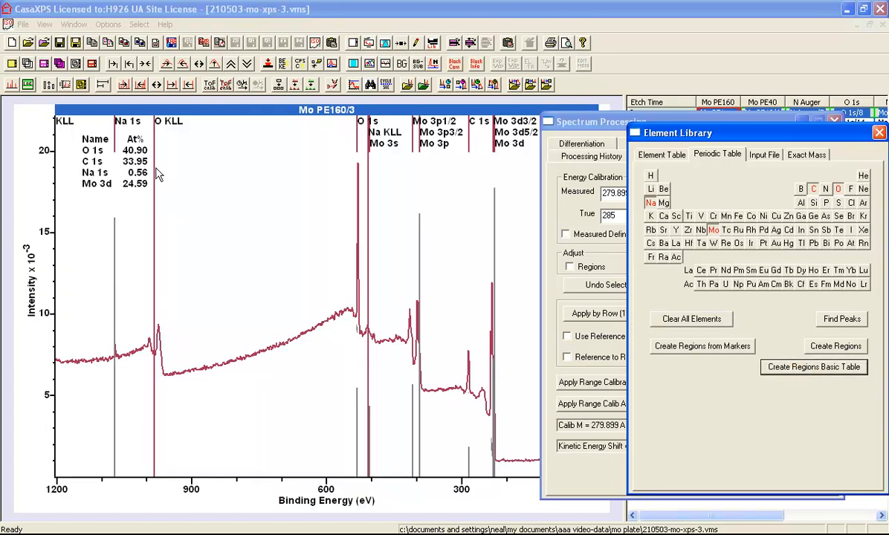
mouse_move(131, 201)
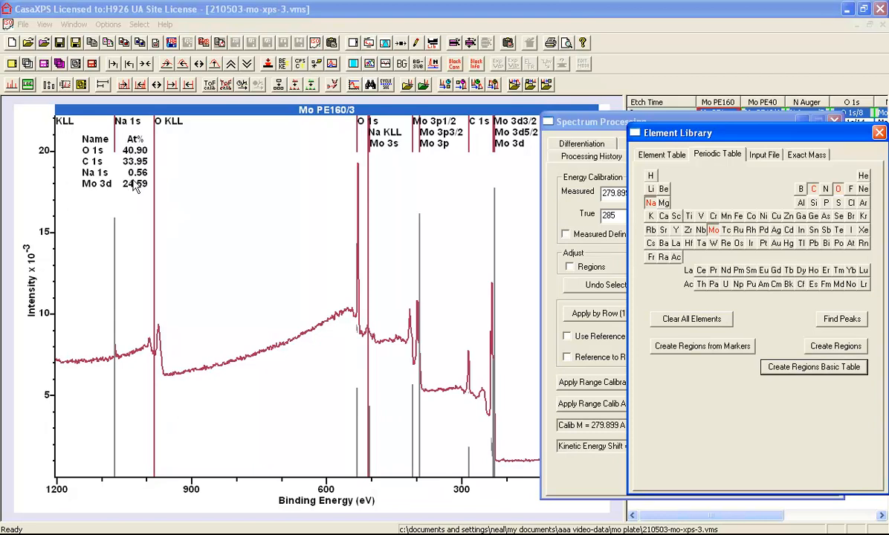
- Show the Quantification Parameters Regions list for the four survey regions
left_click(384, 43)
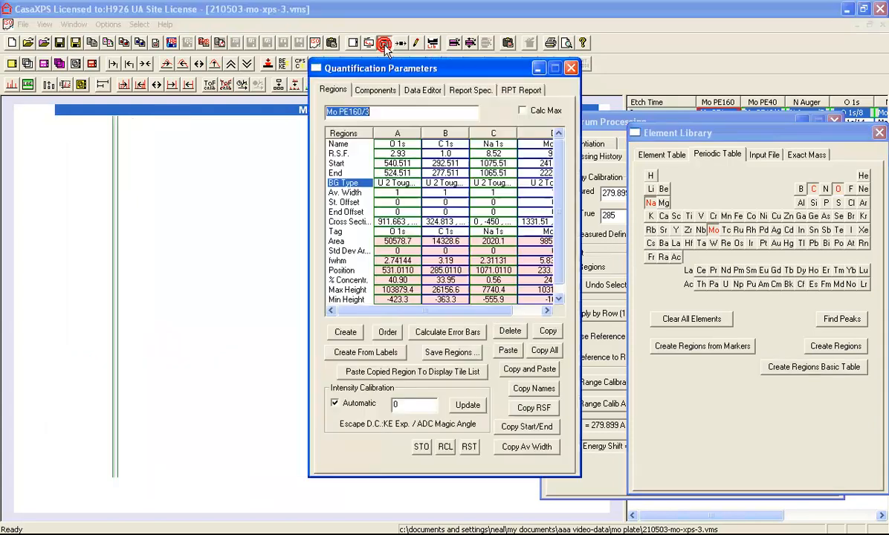
left_click(384, 43)
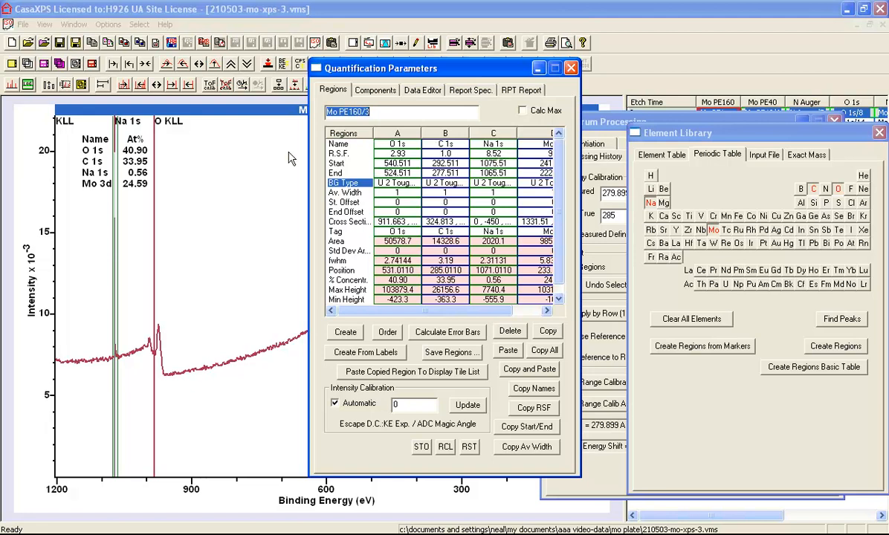
mouse_move(244, 167)
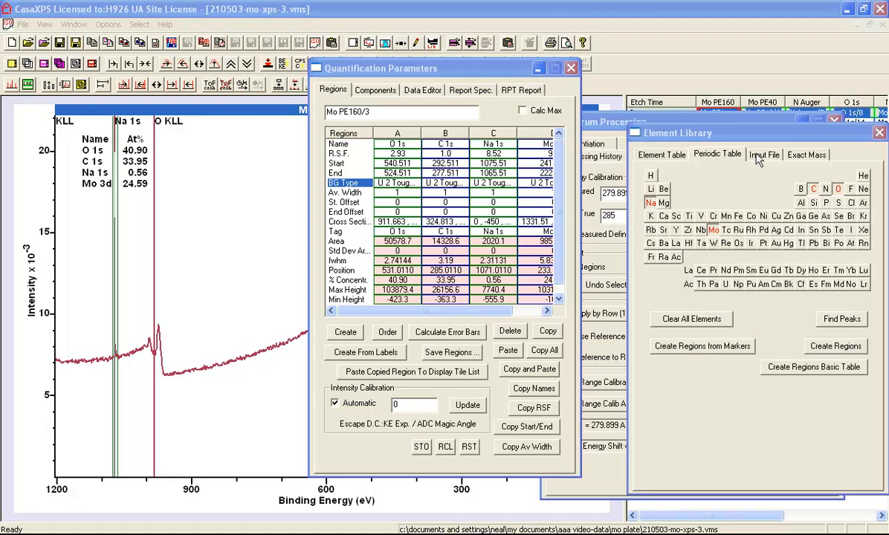
- Load casaXPS_KratosAxis-F1s.lib from the library folder and review its element table
left_click(764, 154)
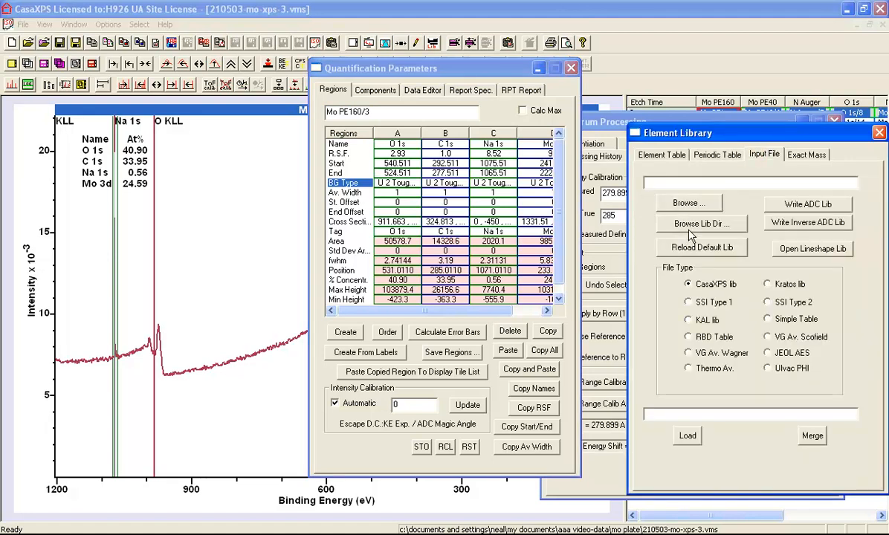
left_click(700, 223)
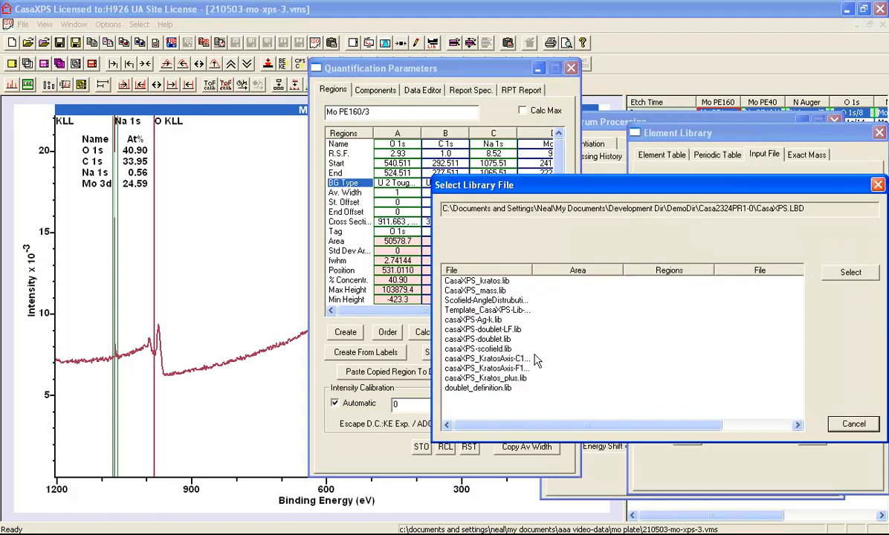
left_click(487, 368)
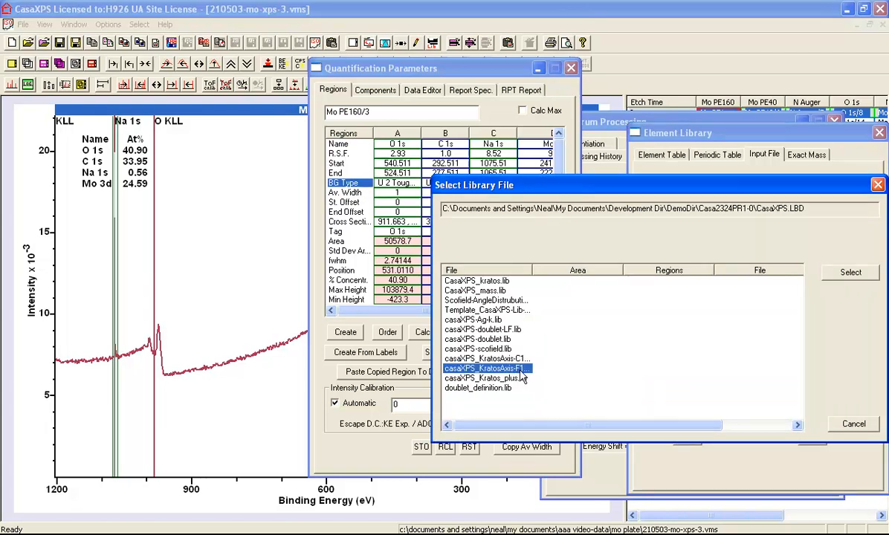
mouse_move(563, 321)
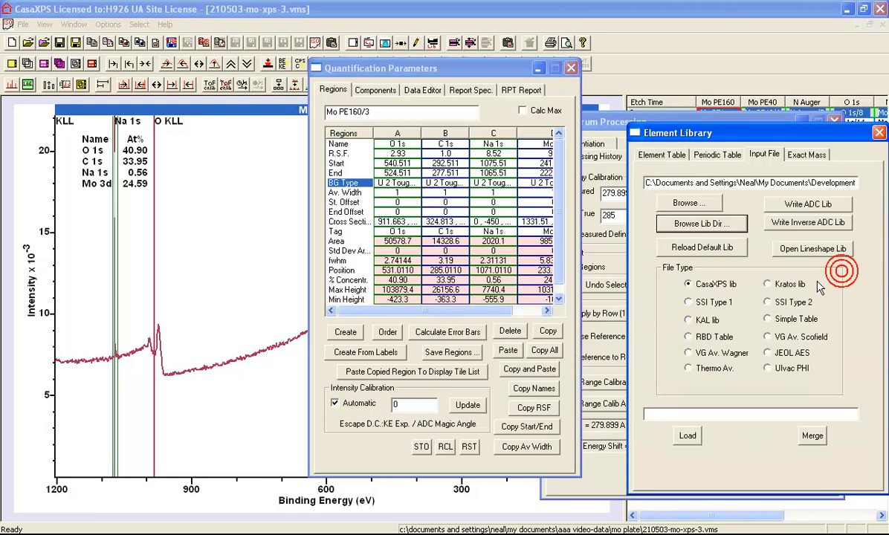
left_click(686, 436)
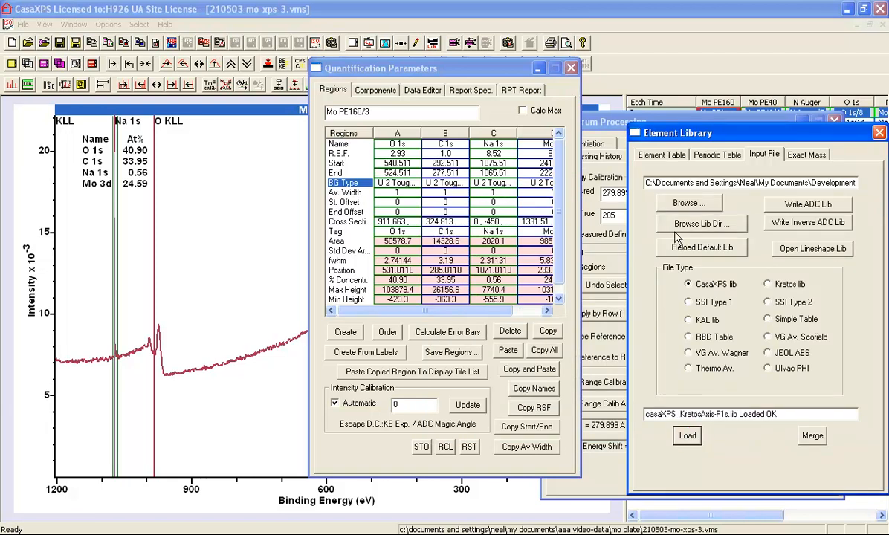
left_click(661, 155)
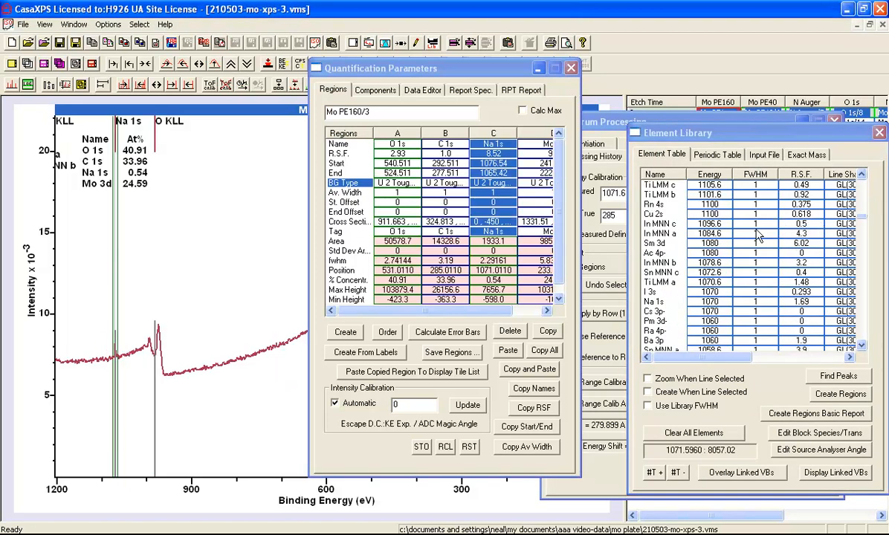
mouse_move(664, 321)
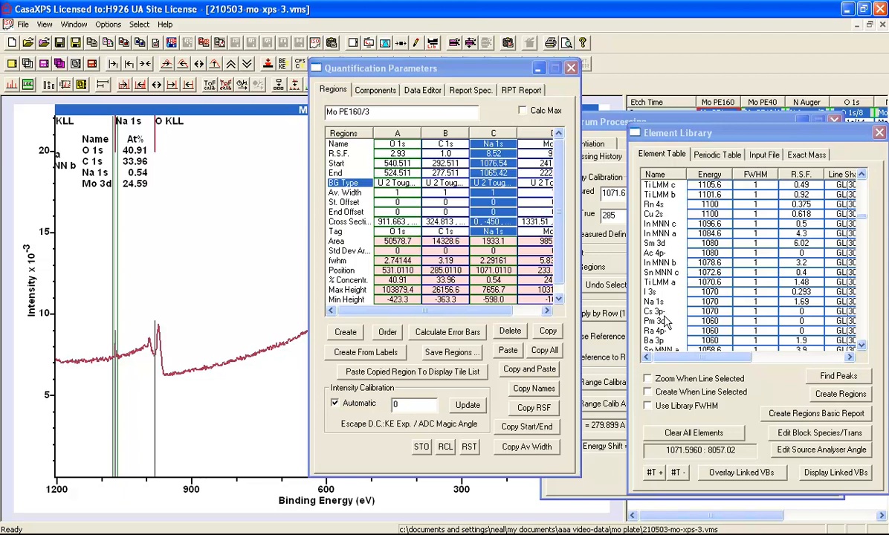
mouse_move(663, 322)
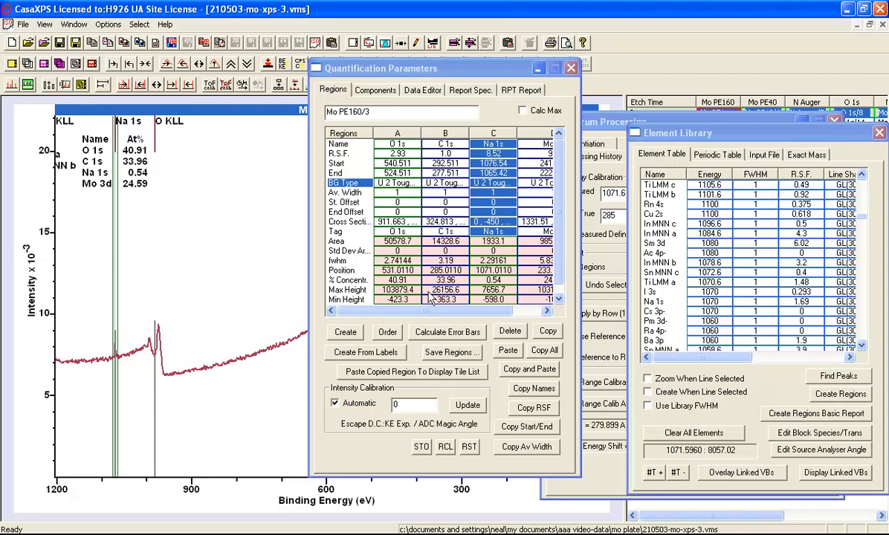
mouse_move(518, 199)
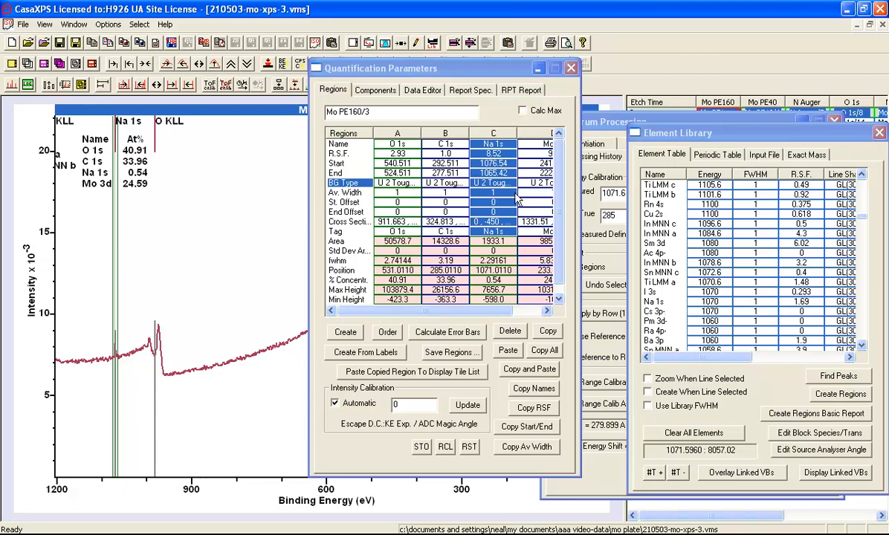
left_click(717, 154)
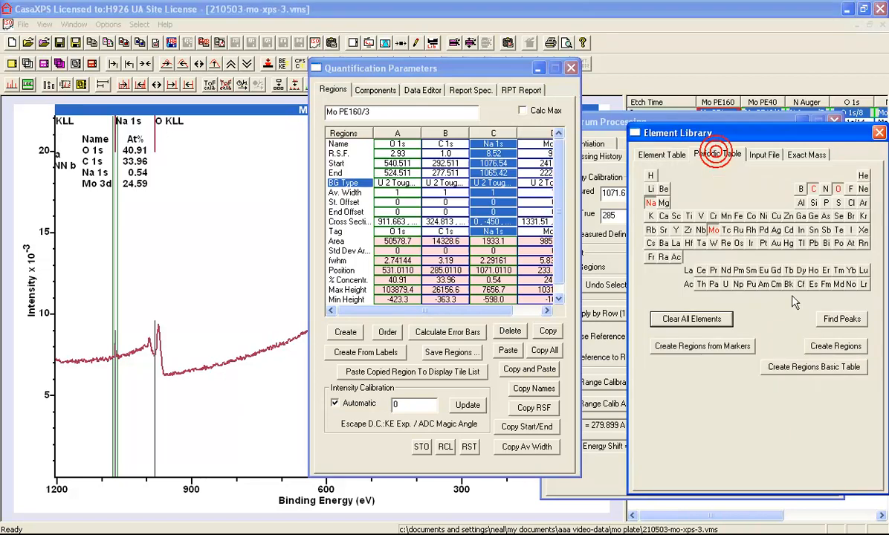
mouse_move(798, 370)
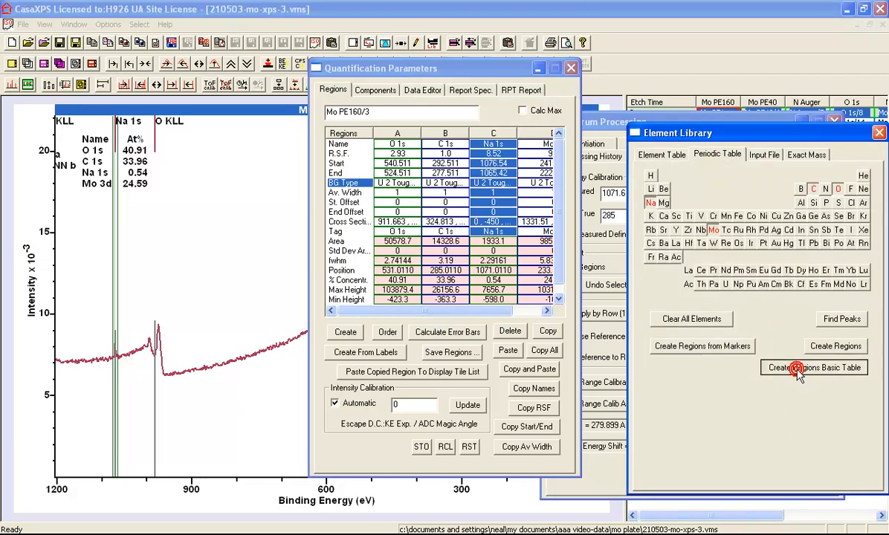
- Recreate the regions with the Kratos library factors, replacing the existing ones
left_click(813, 367)
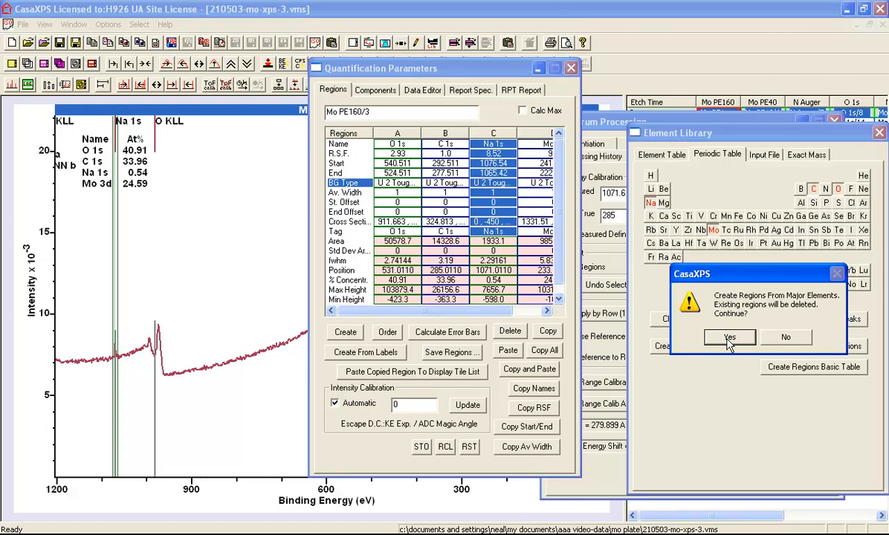
left_click(729, 338)
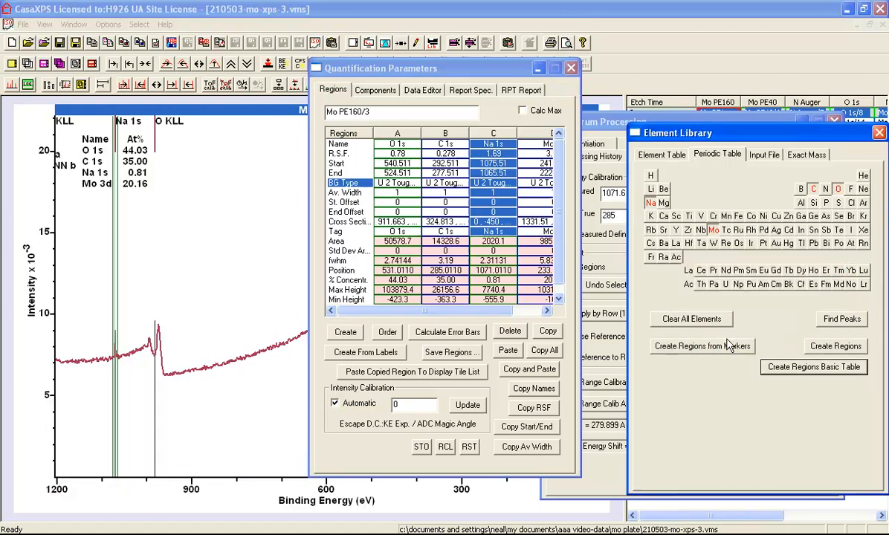
mouse_move(461, 156)
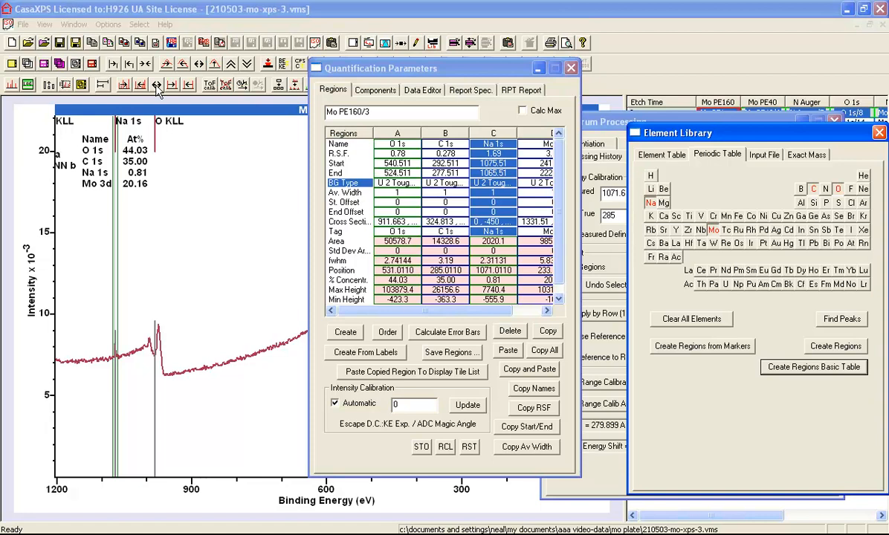
left_click_drag(380, 68, 636, 128)
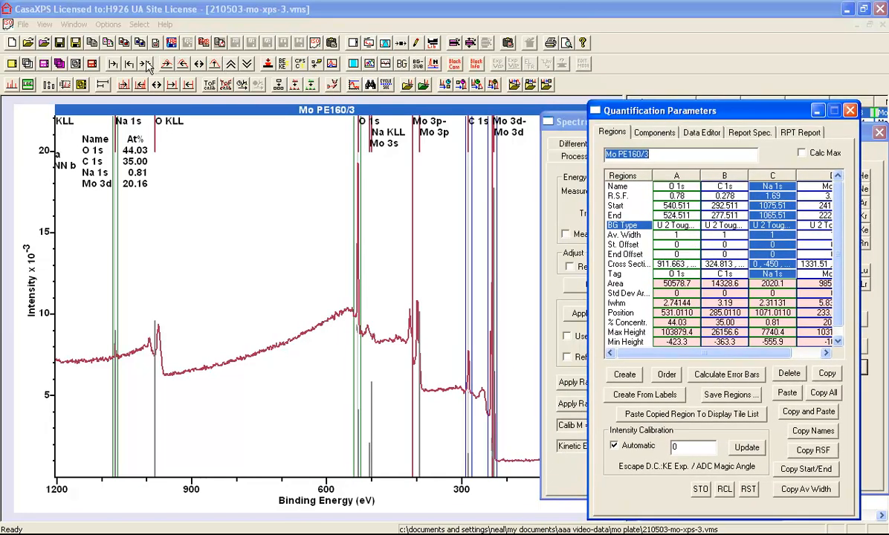
- Zoom to the O 1s region on the survey
left_click(130, 63)
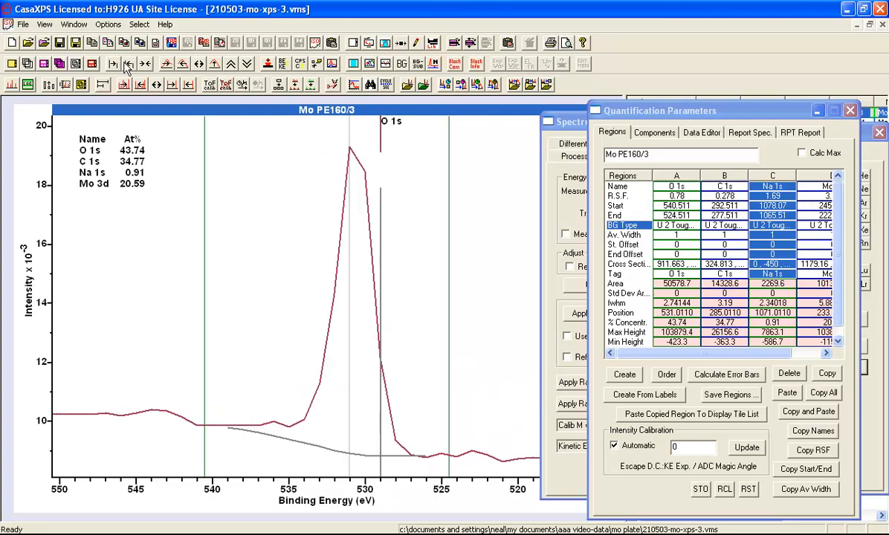
mouse_move(173, 161)
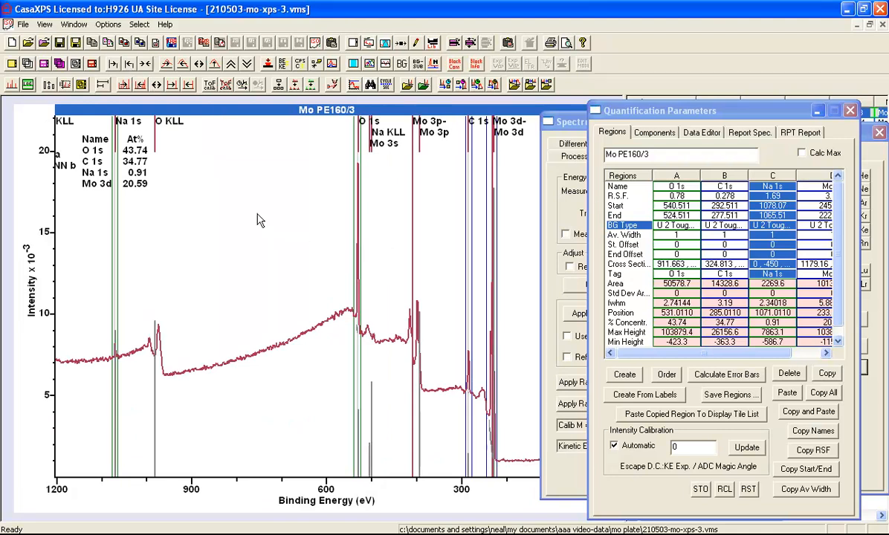
mouse_move(152, 177)
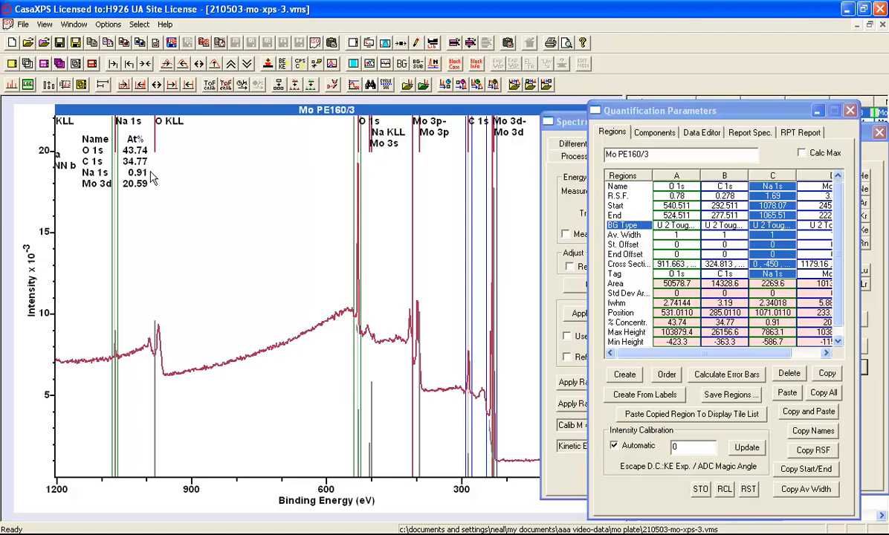
mouse_move(221, 193)
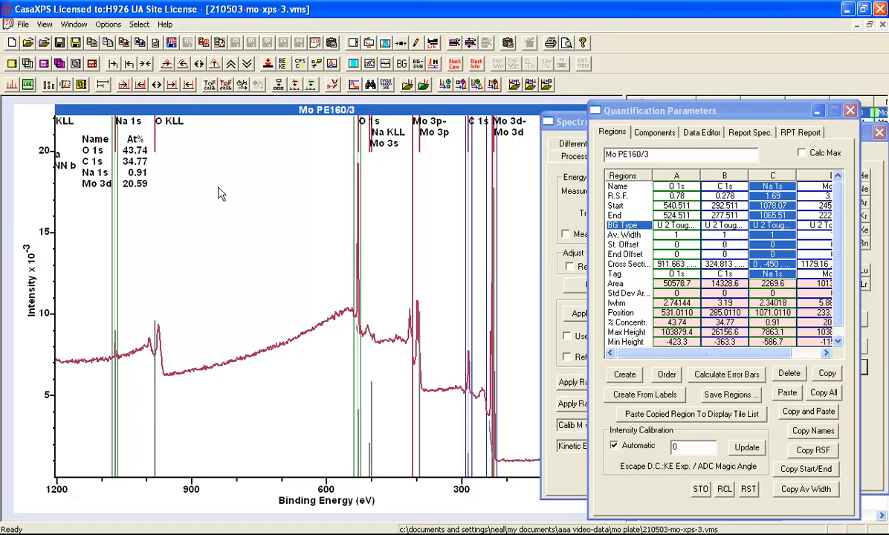
mouse_move(660, 479)
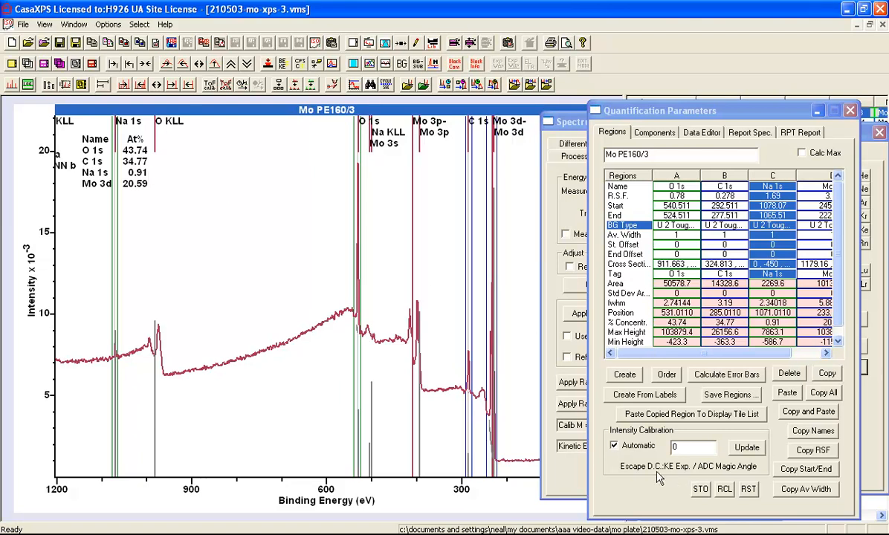
mouse_move(680, 480)
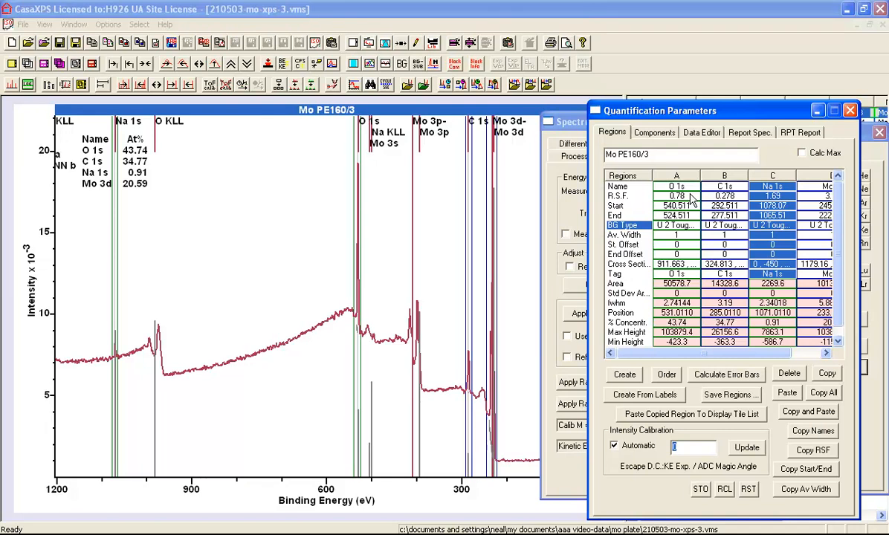
mouse_move(687, 267)
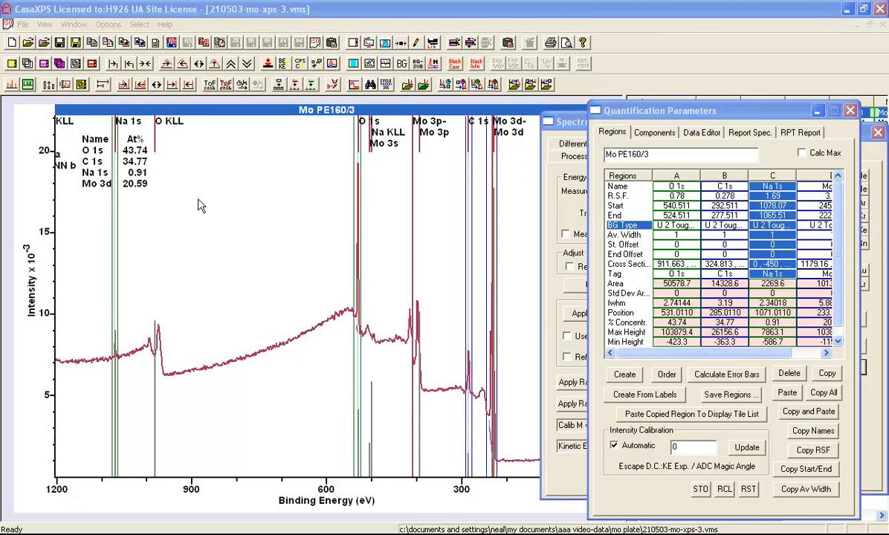
mouse_move(153, 206)
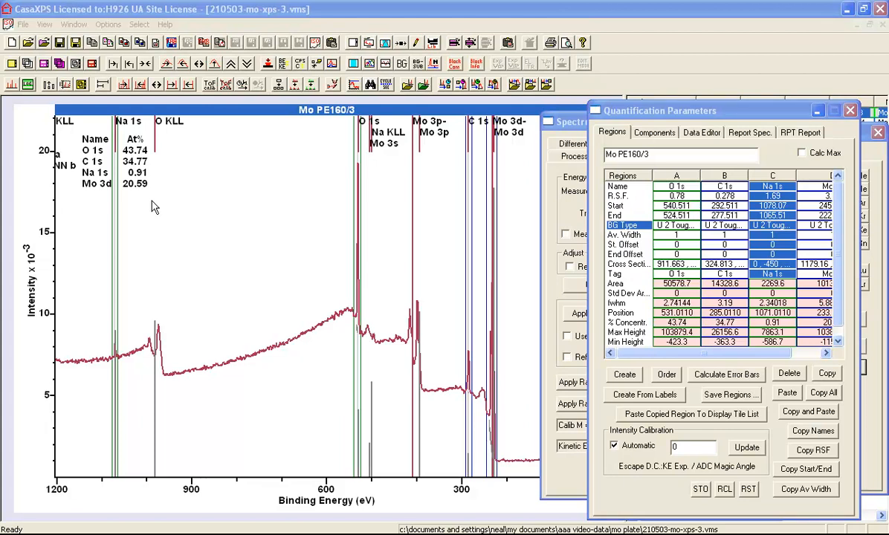
mouse_move(133, 200)
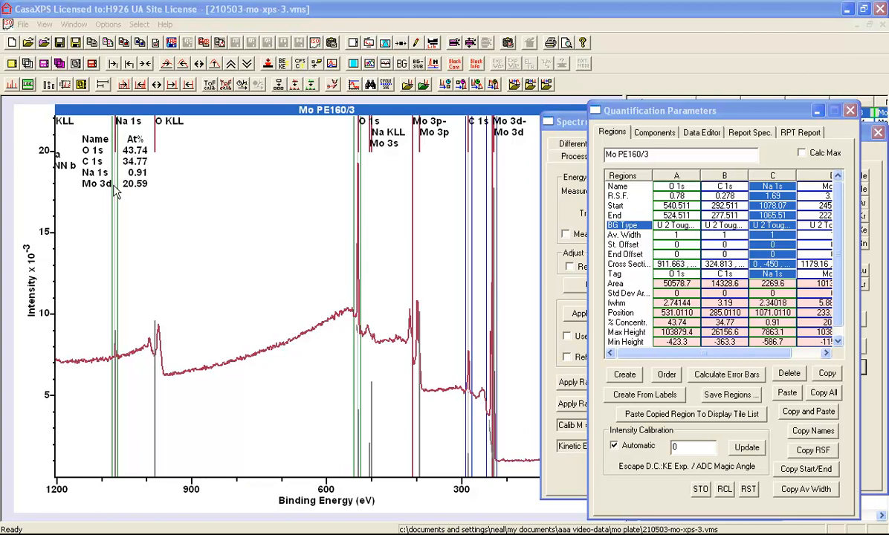
mouse_move(123, 172)
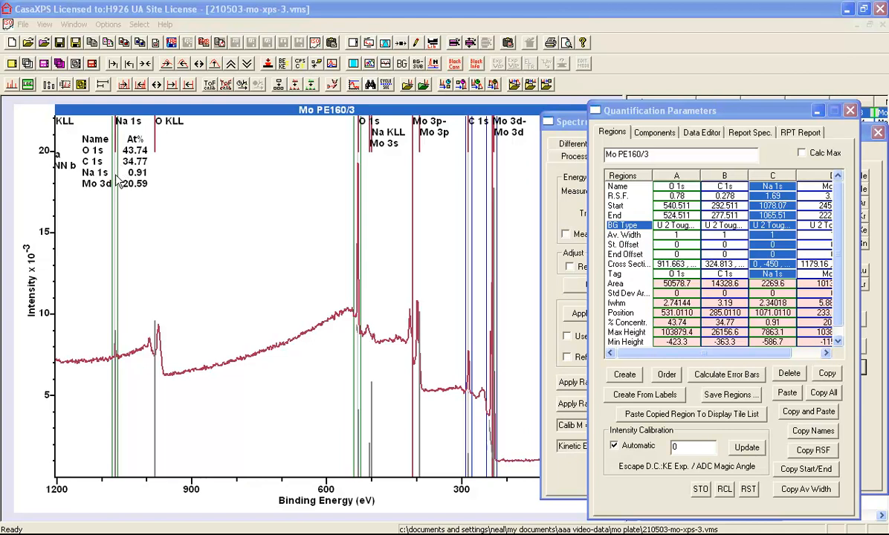
mouse_move(132, 195)
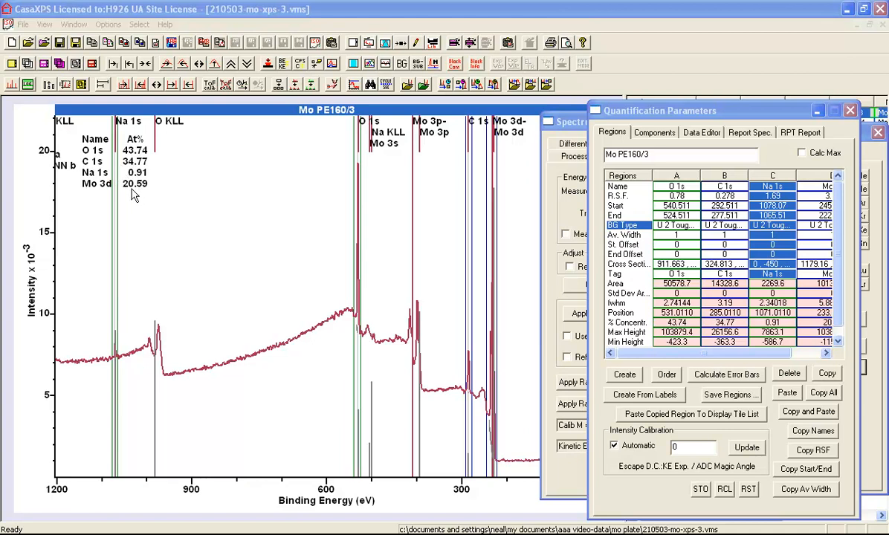
mouse_move(124, 192)
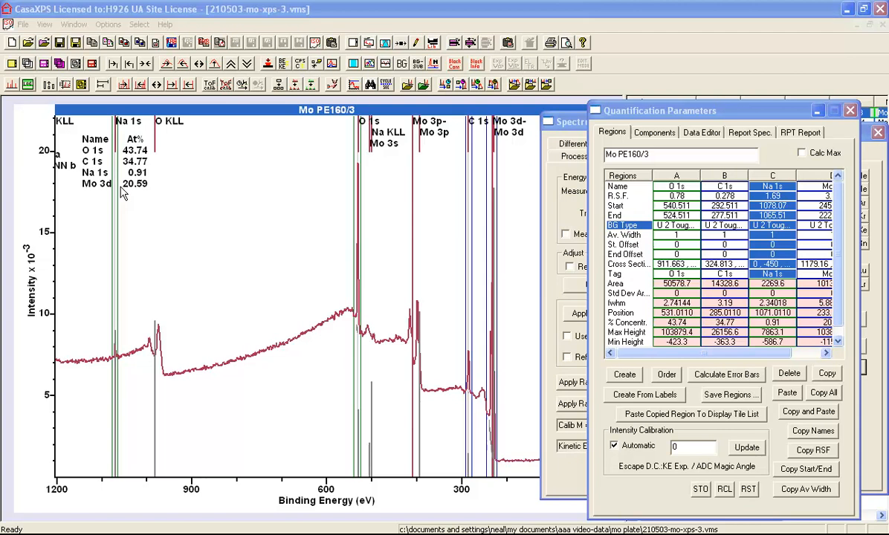
mouse_move(131, 195)
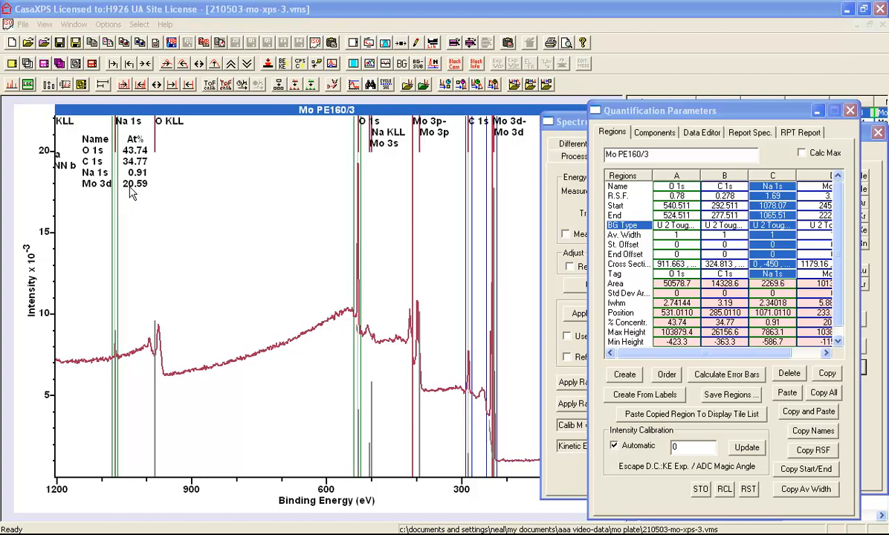
mouse_move(127, 193)
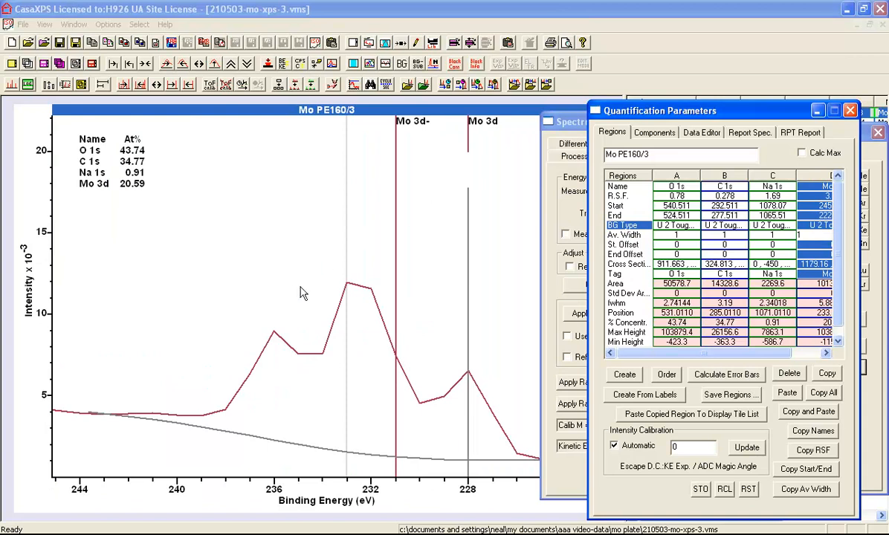
mouse_move(236, 323)
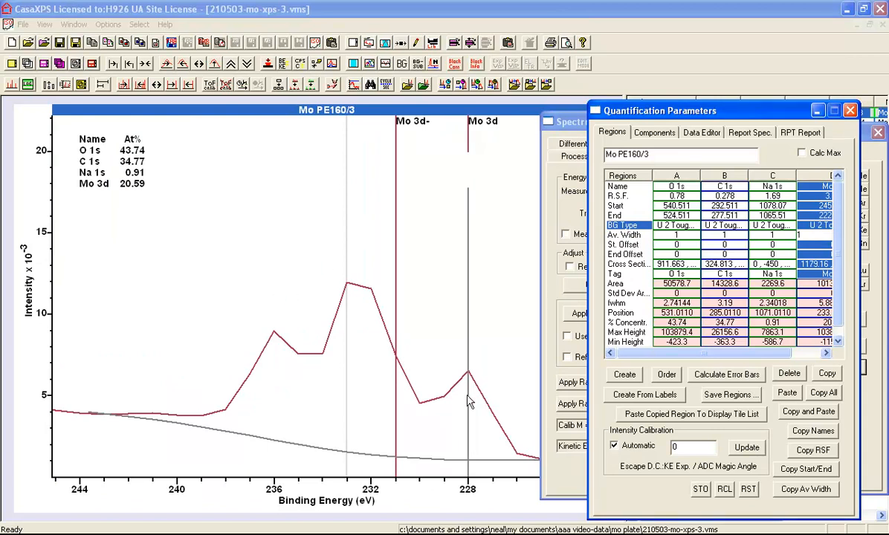
mouse_move(351, 331)
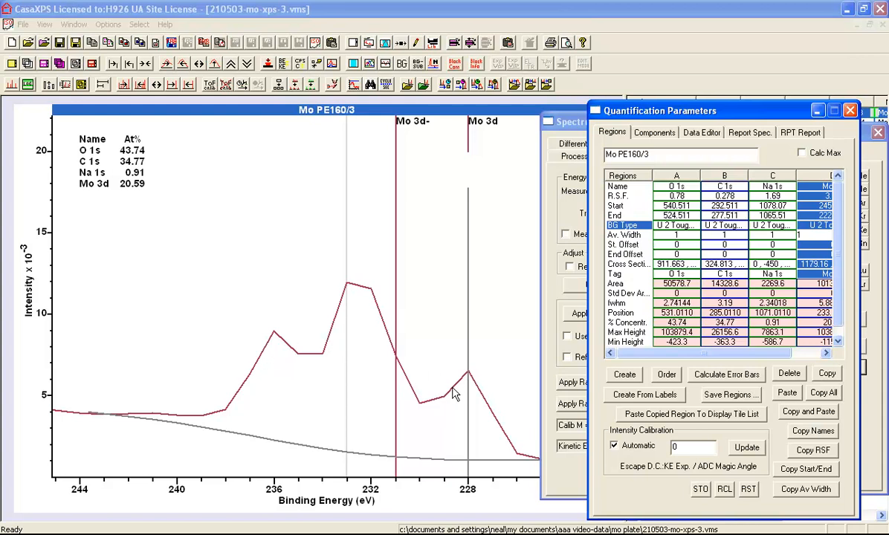
mouse_move(373, 370)
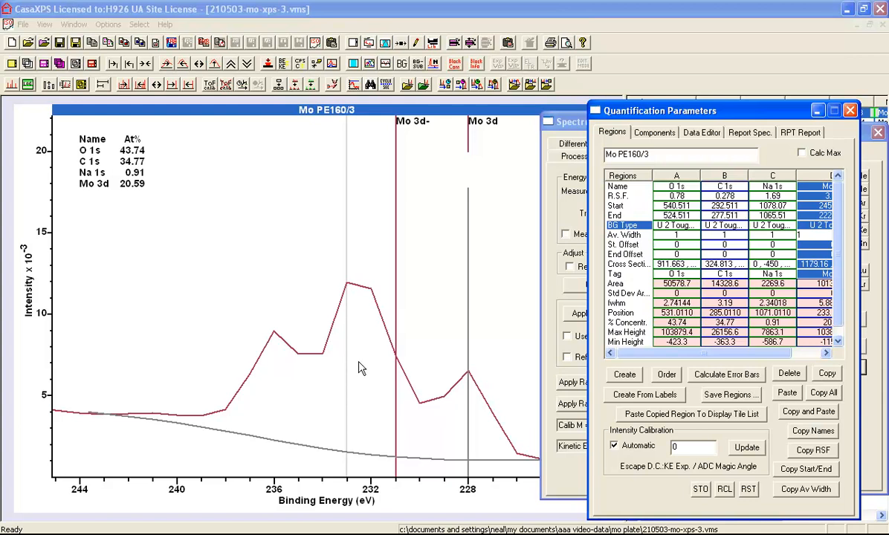
mouse_move(356, 365)
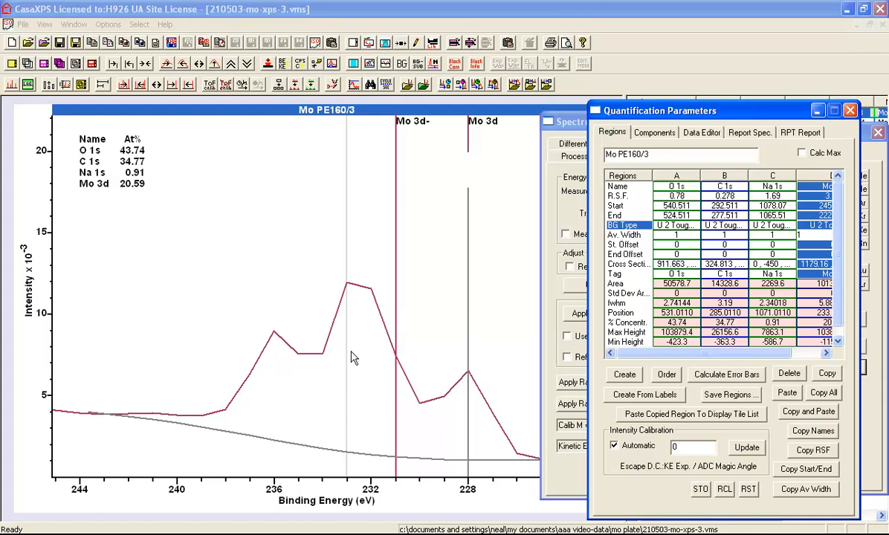
mouse_move(344, 356)
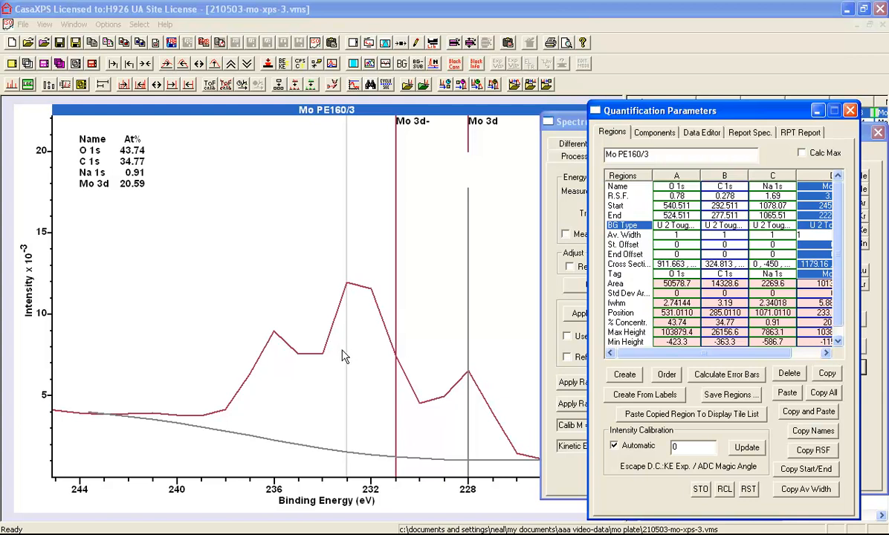
mouse_move(269, 276)
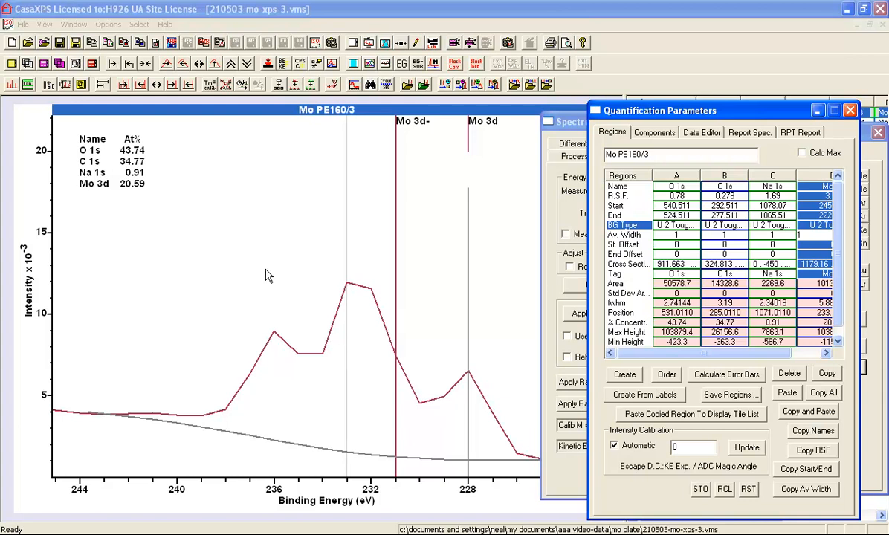
mouse_move(266, 278)
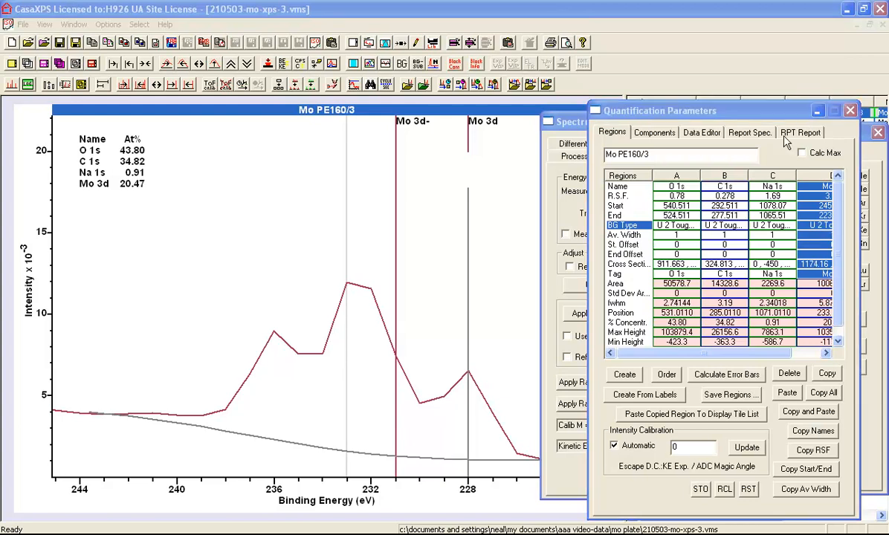
- Show the Element Library periodic table after adjusting the Mo 3d region
left_click(817, 110)
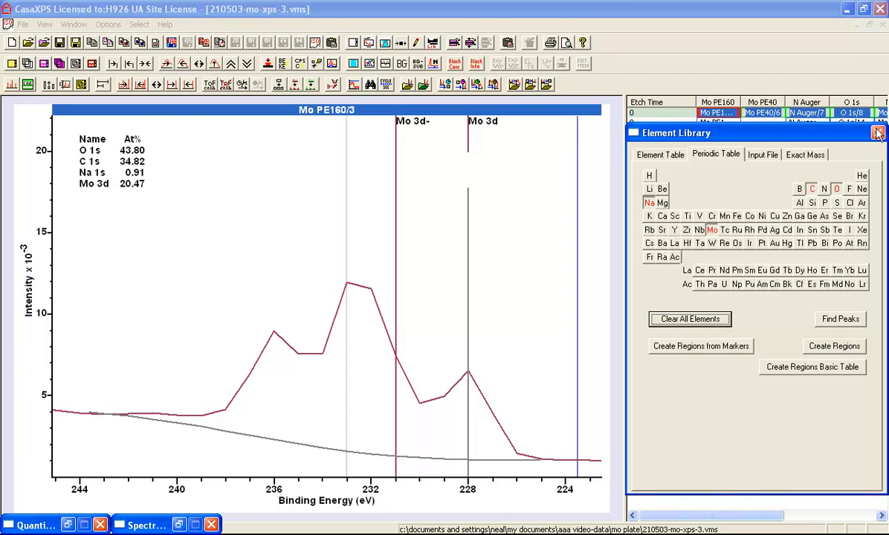
left_click(879, 133)
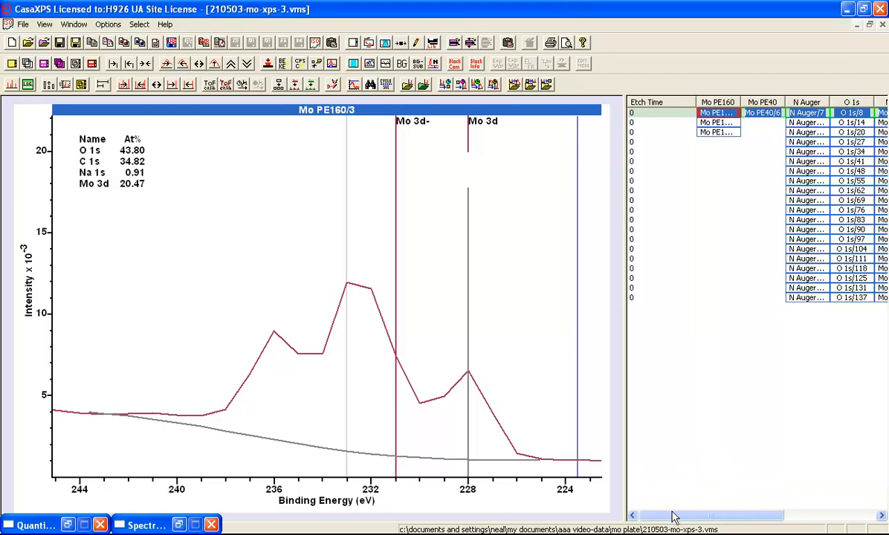
scroll("right", 3)
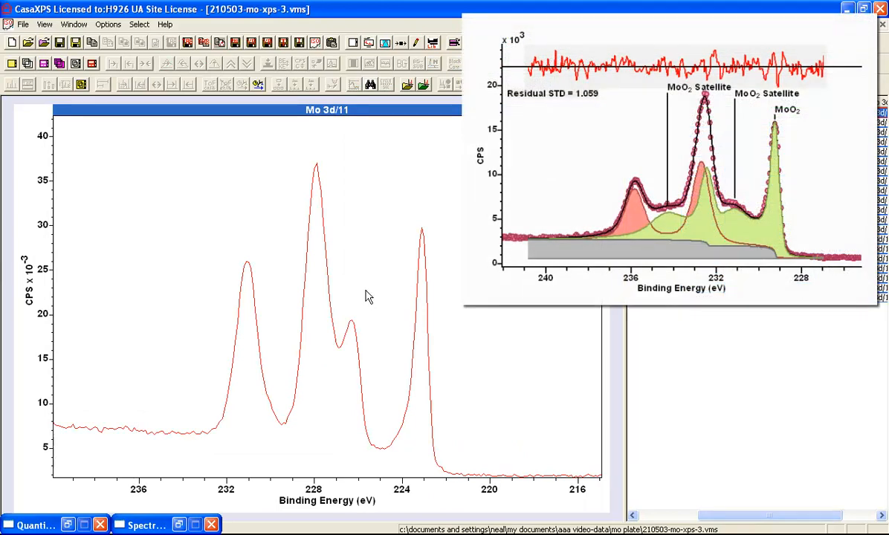
mouse_move(315, 402)
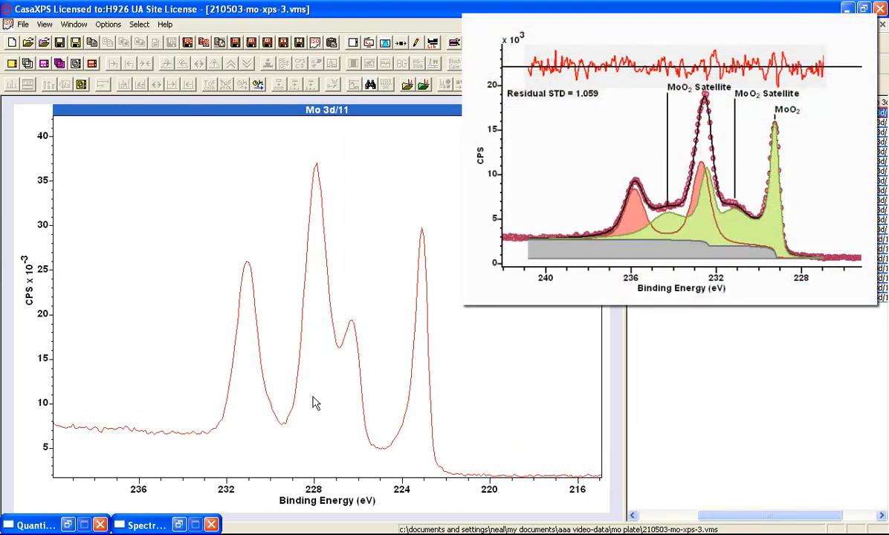
mouse_move(301, 405)
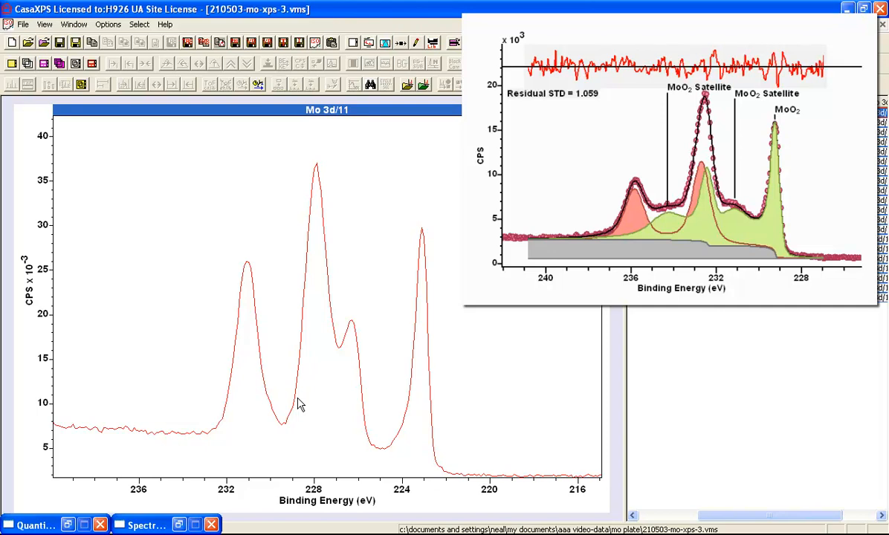
mouse_move(394, 414)
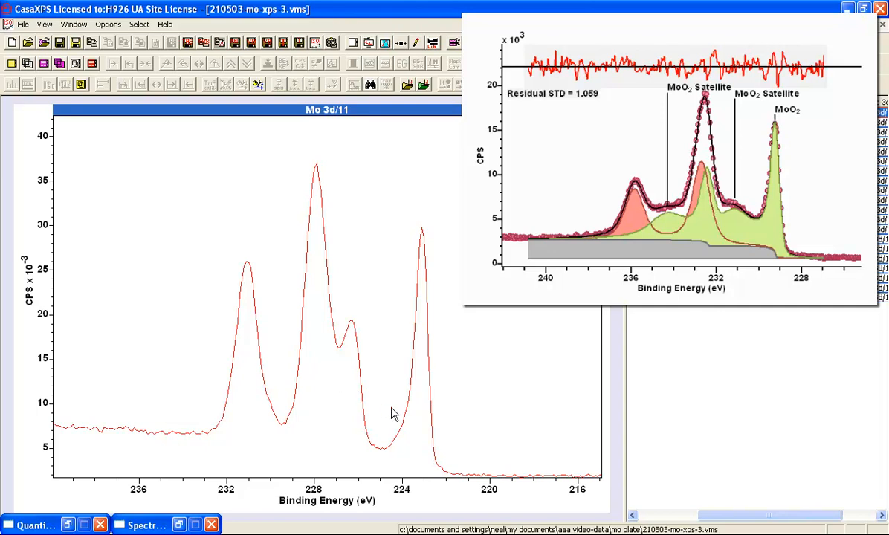
mouse_move(314, 394)
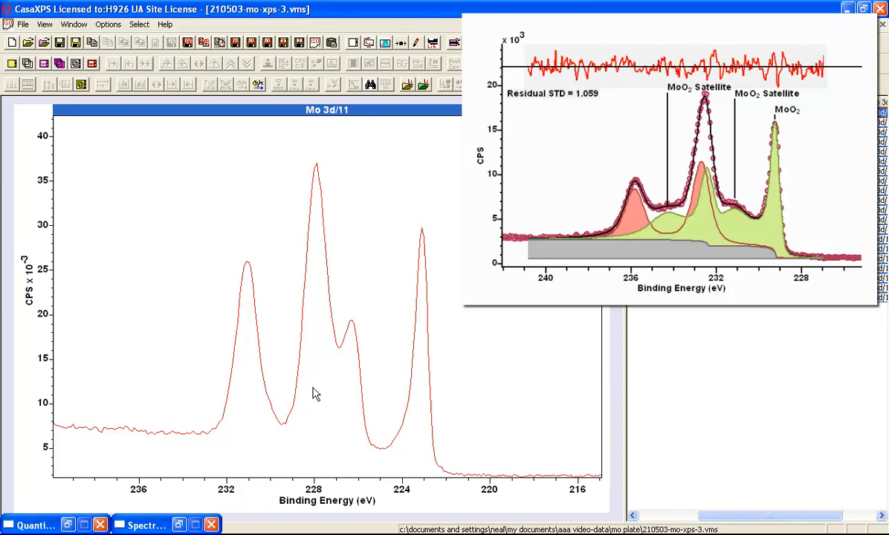
mouse_move(288, 402)
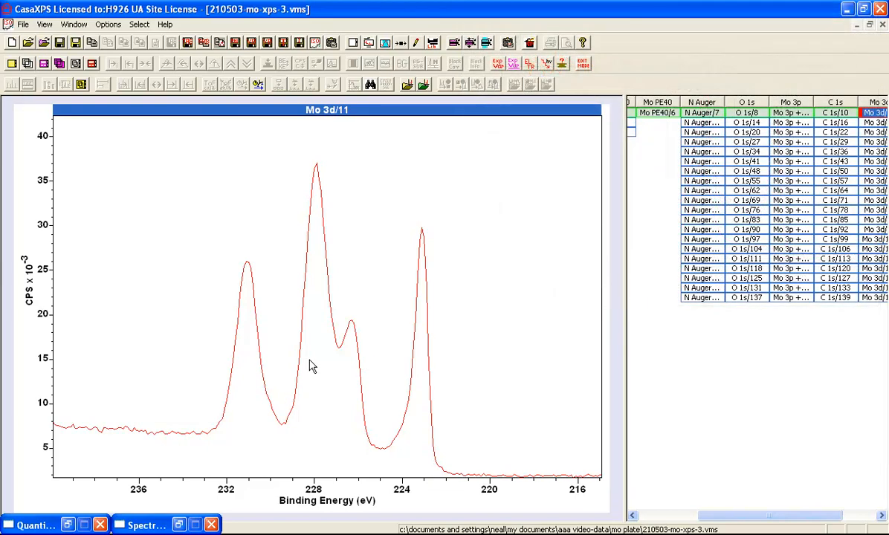
mouse_move(279, 363)
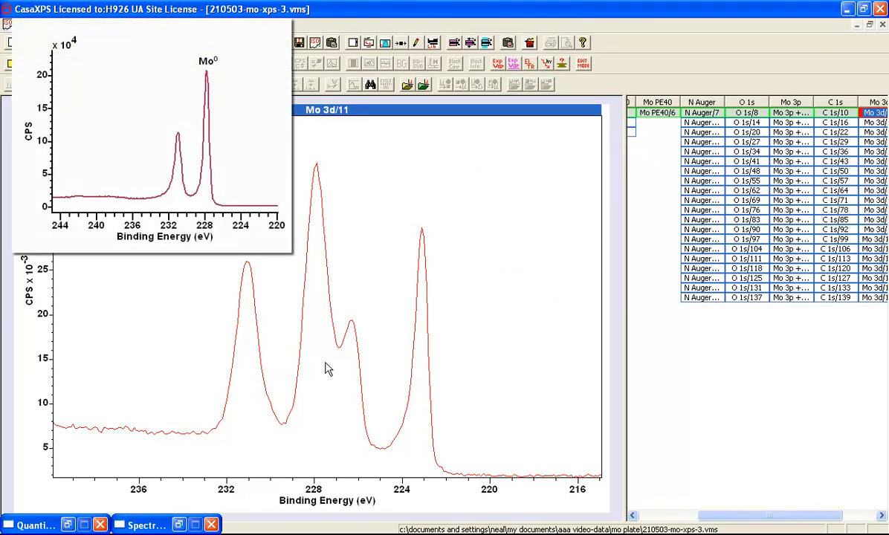
mouse_move(426, 360)
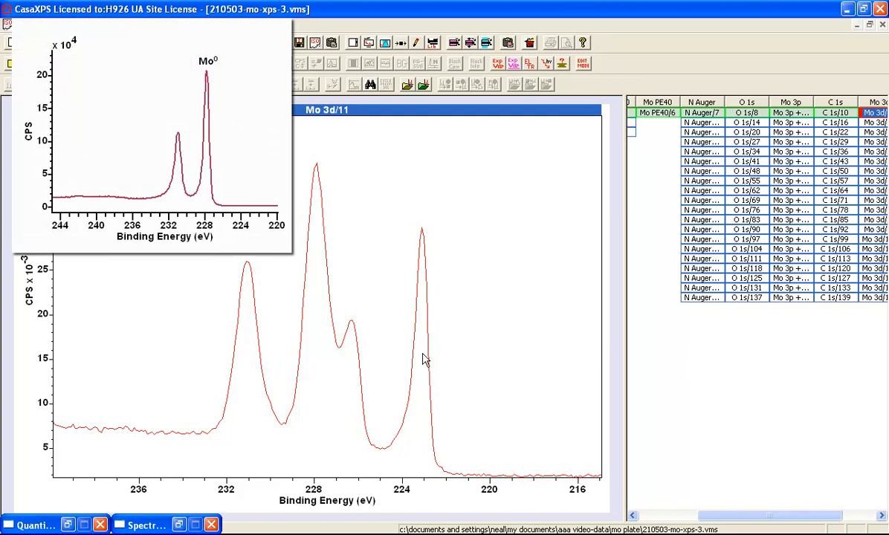
mouse_move(374, 359)
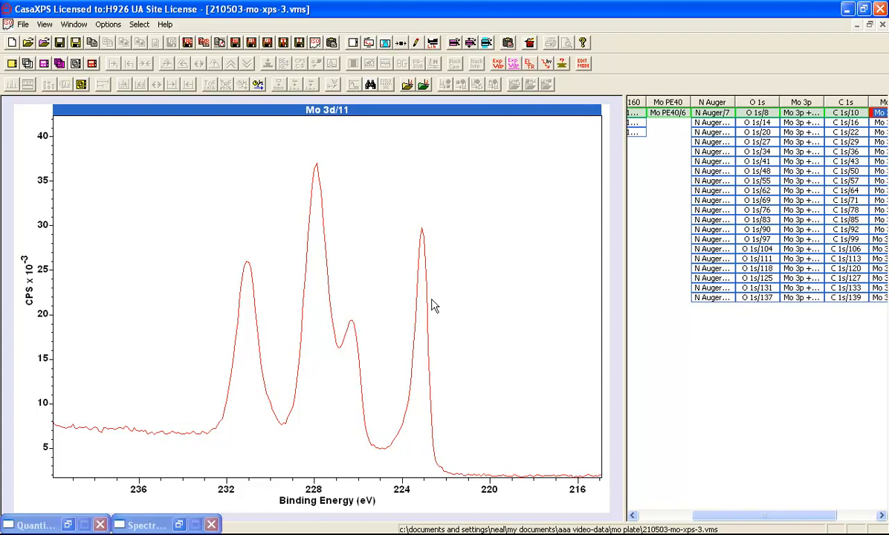
mouse_move(420, 308)
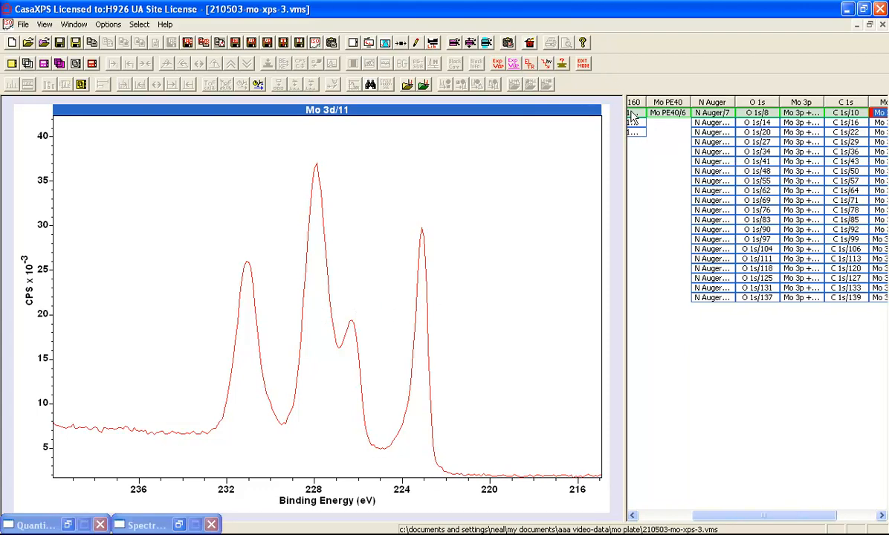
- Show the quantified Mo PE160 survey (O 43.80, C 34.82, Na 0.91, Mo 20.47 at%)
left_click(633, 112)
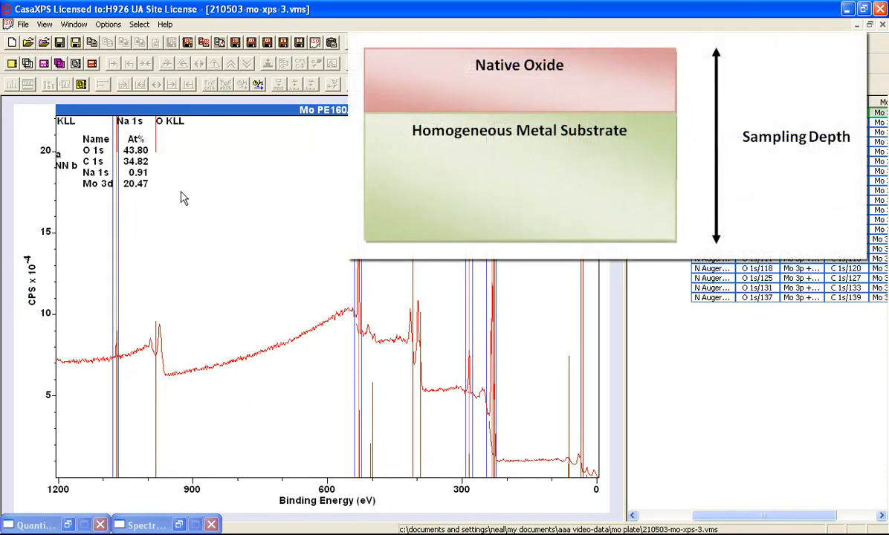
mouse_move(147, 191)
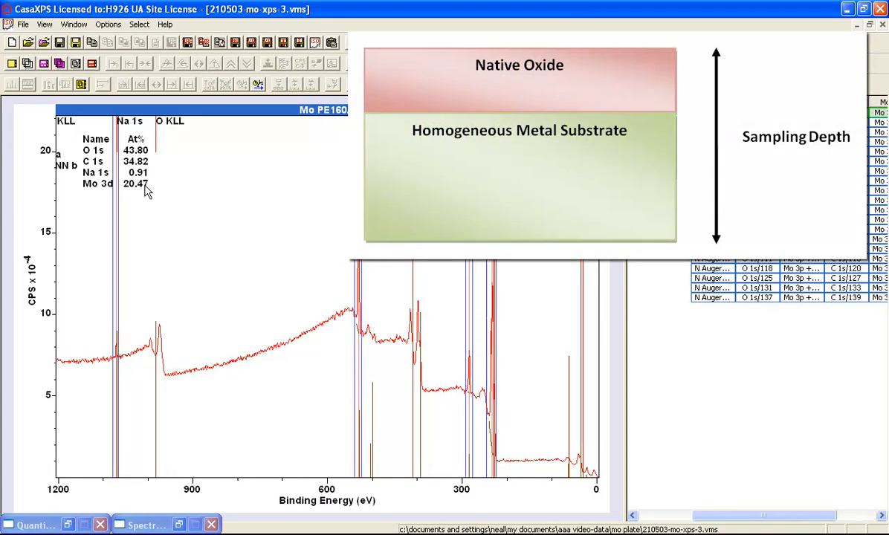
mouse_move(147, 178)
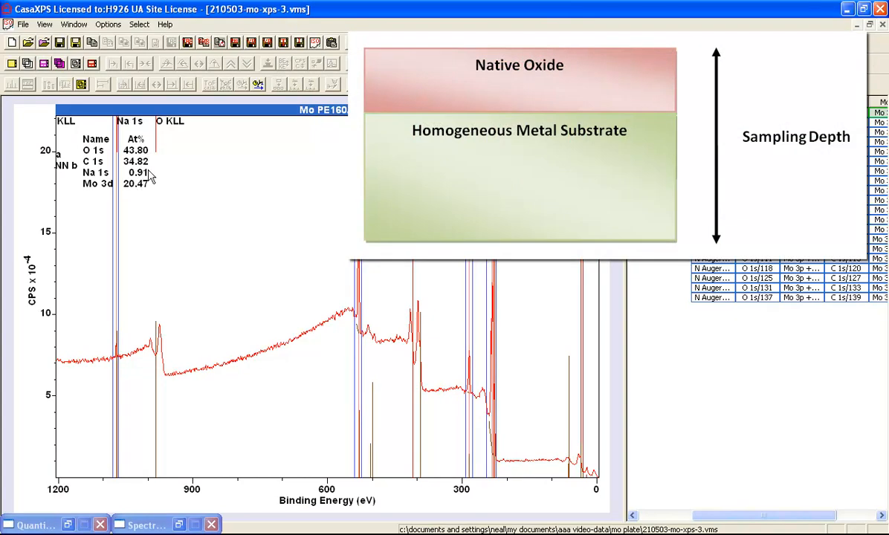
mouse_move(423, 361)
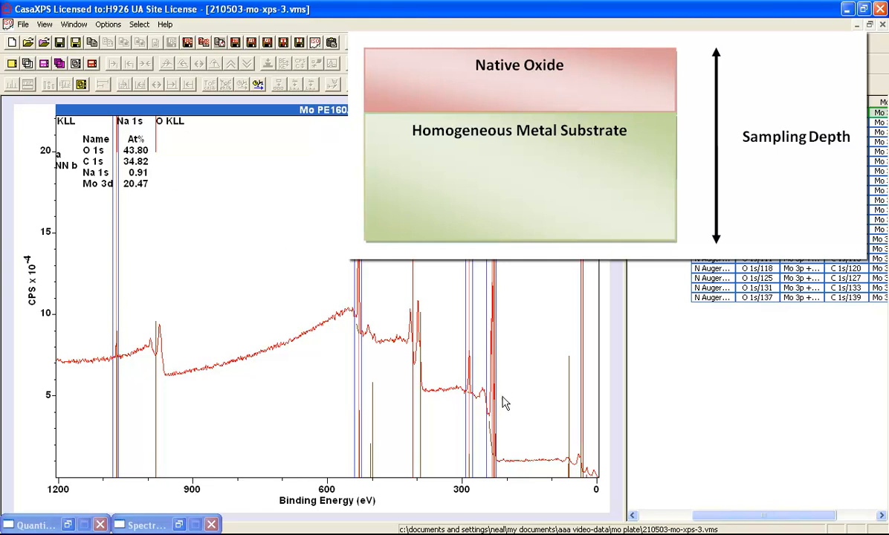
mouse_move(149, 208)
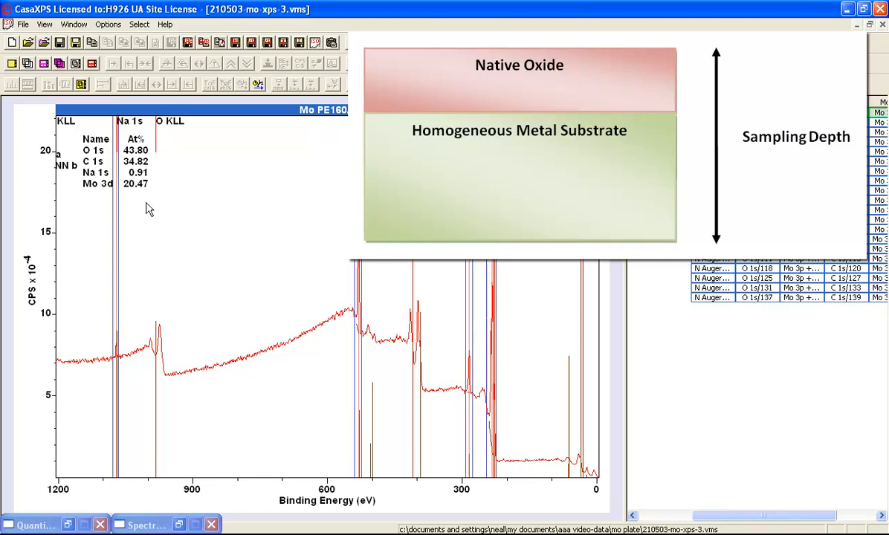
mouse_move(115, 156)
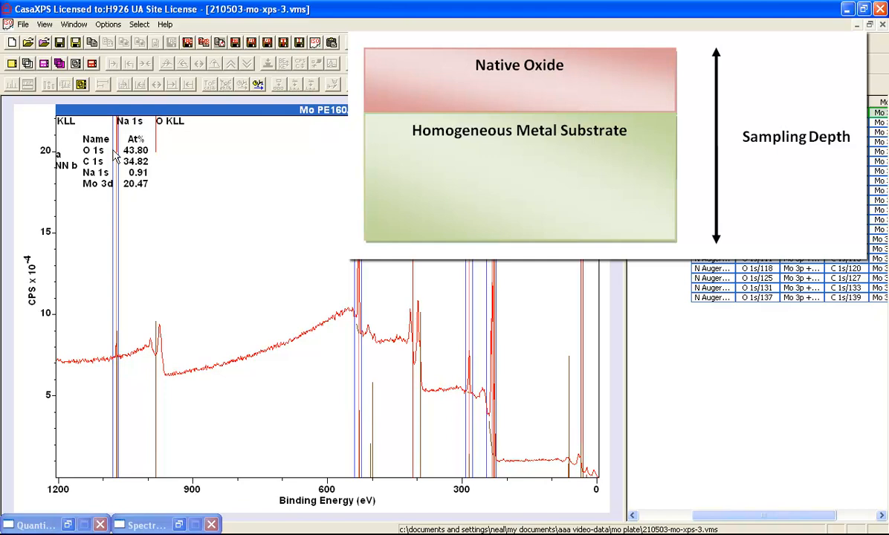
mouse_move(112, 184)
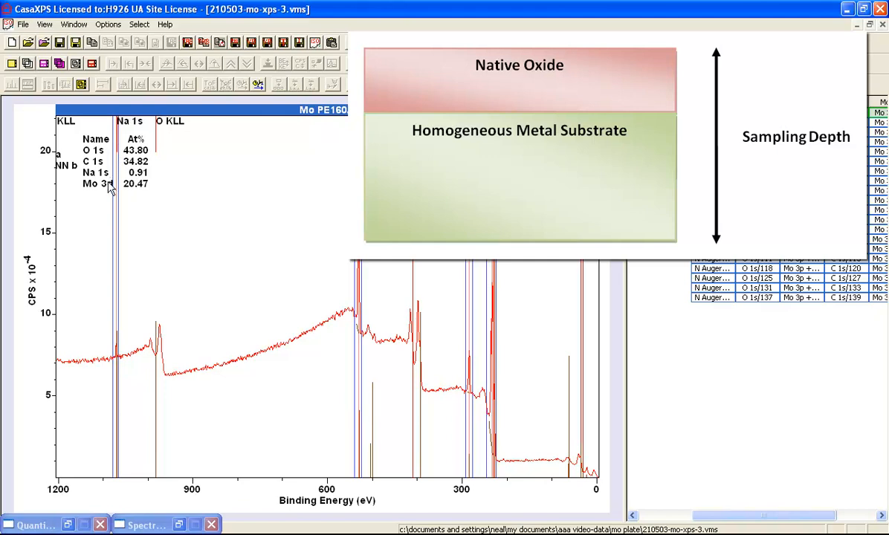
mouse_move(107, 188)
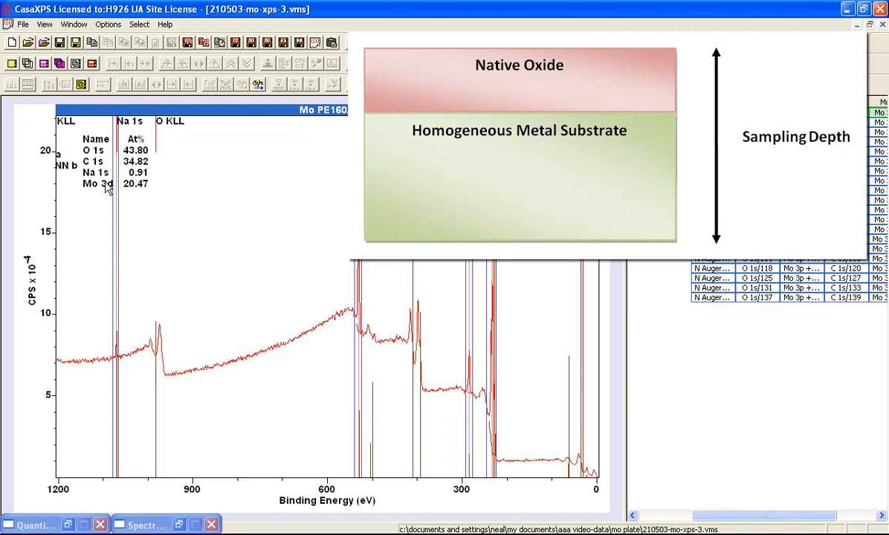
mouse_move(108, 162)
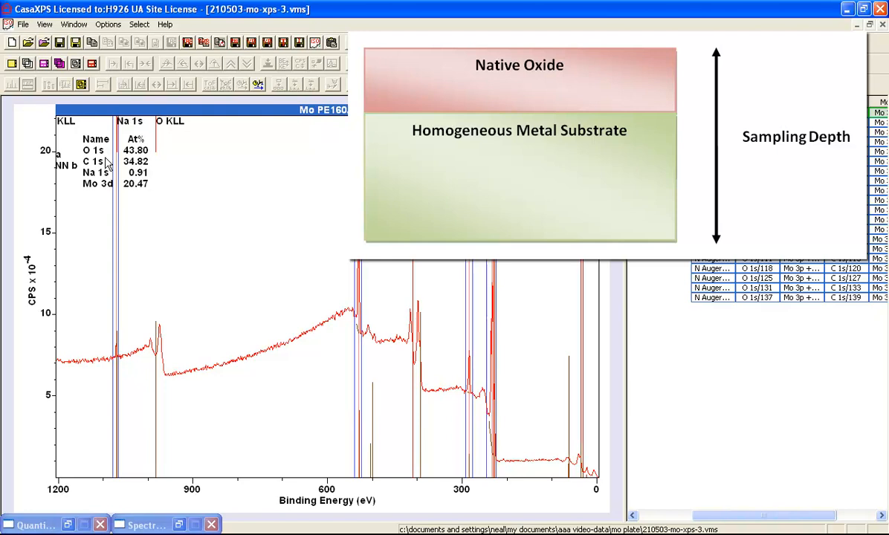
mouse_move(435, 318)
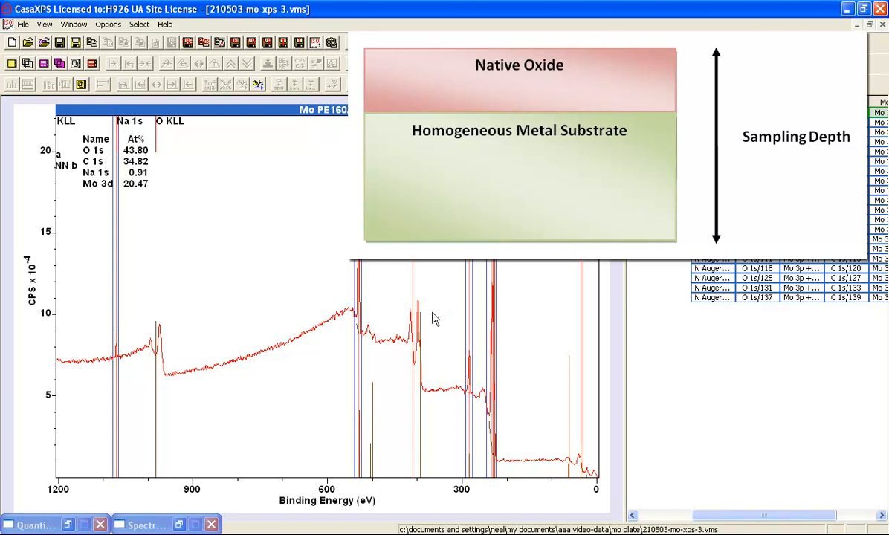
mouse_move(476, 284)
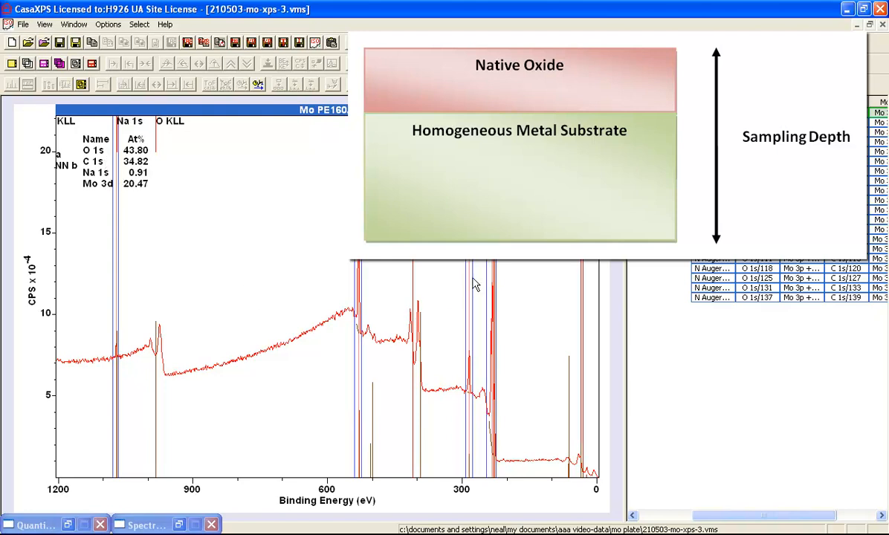
mouse_move(220, 192)
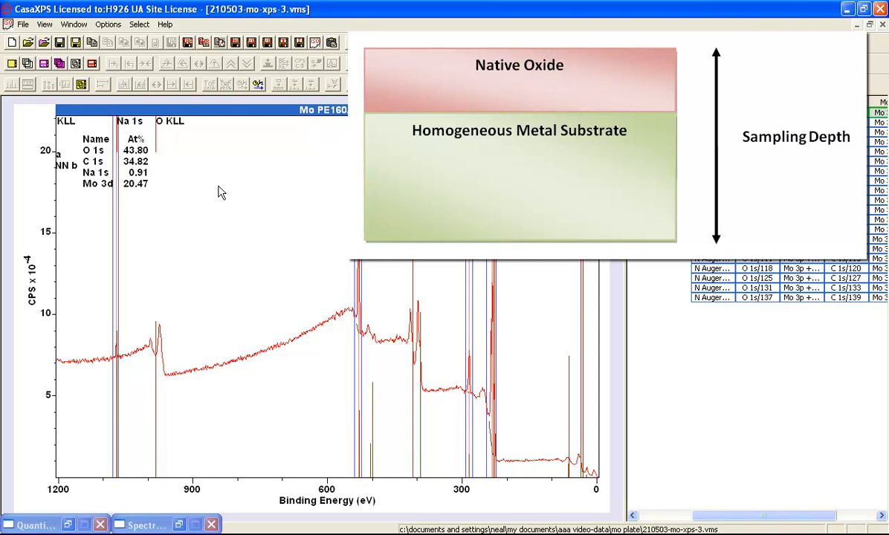
mouse_move(158, 178)
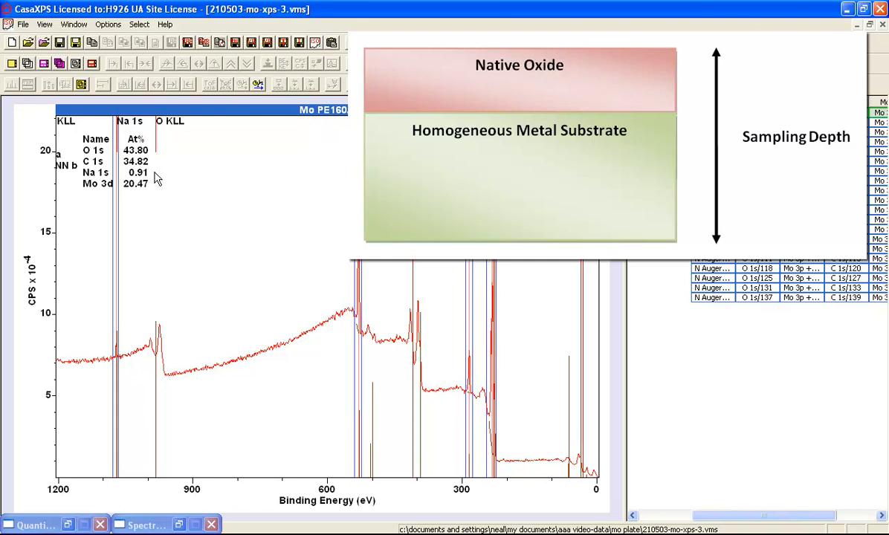
mouse_move(156, 189)
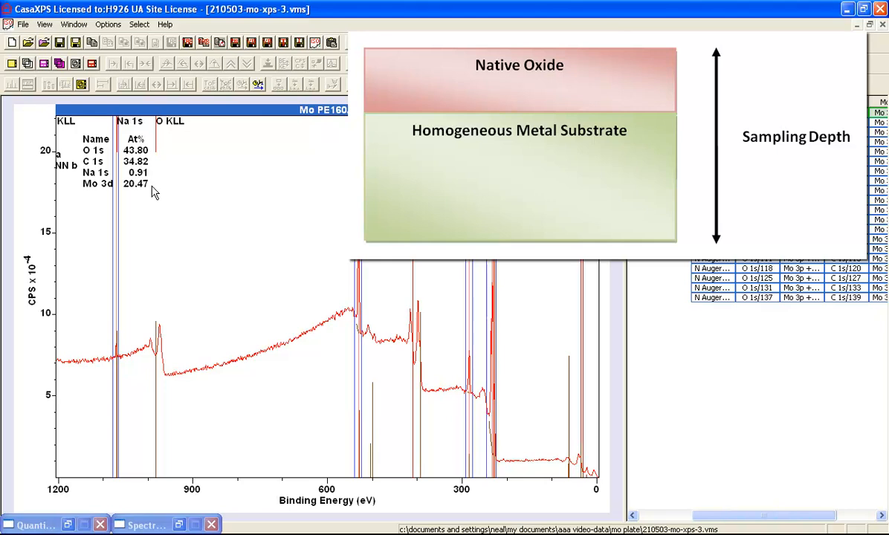
mouse_move(197, 208)
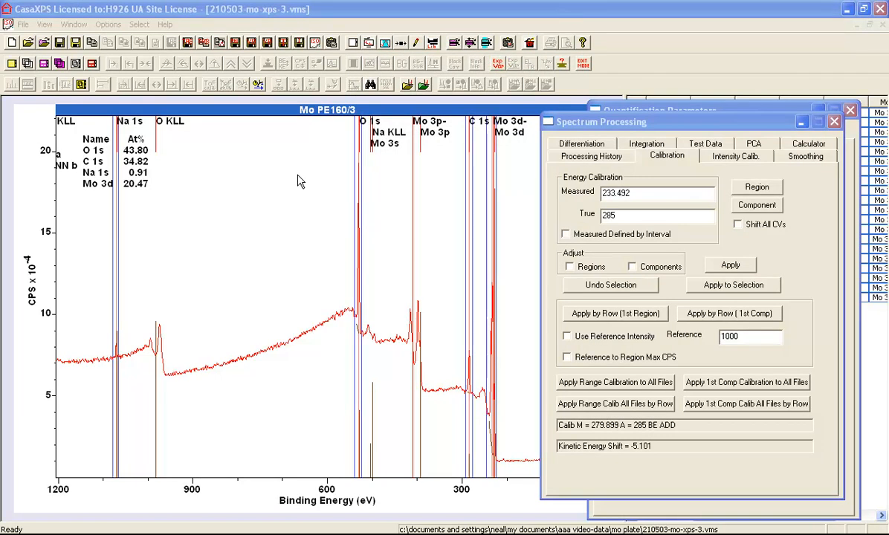
mouse_move(163, 213)
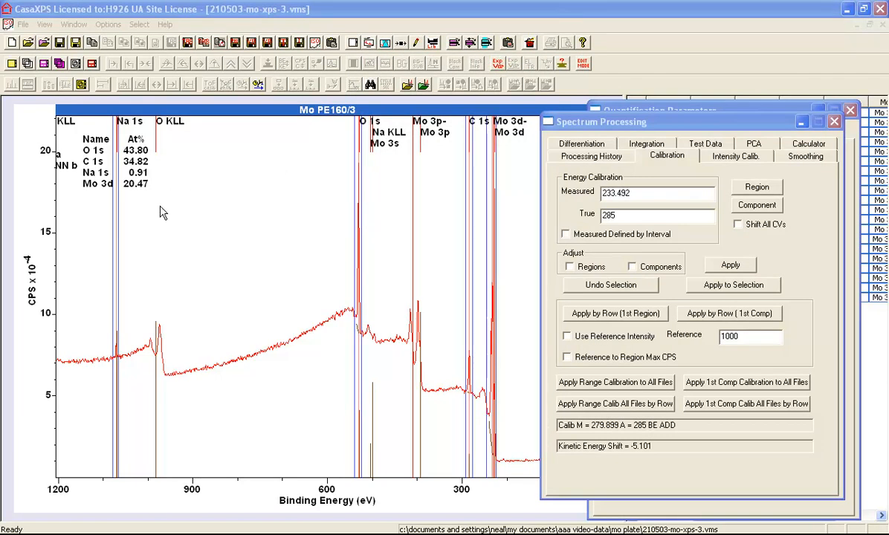
mouse_move(159, 213)
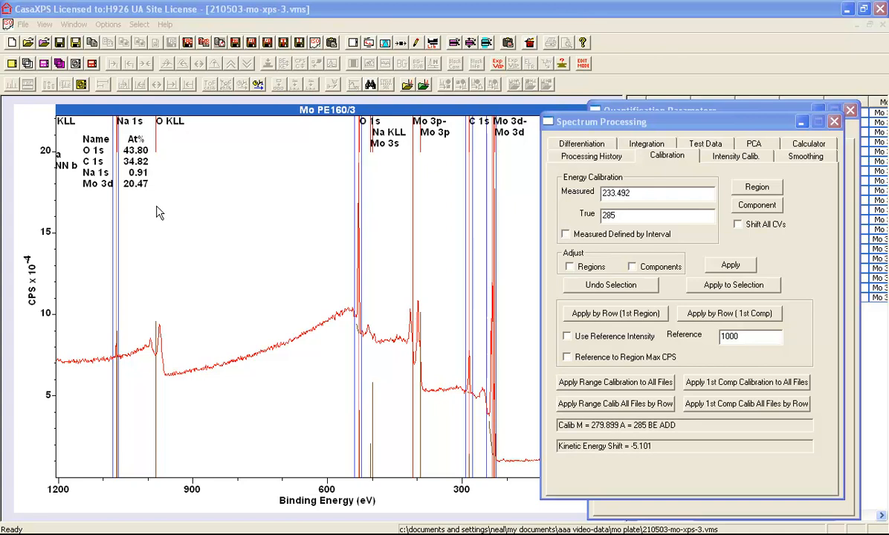
mouse_move(164, 209)
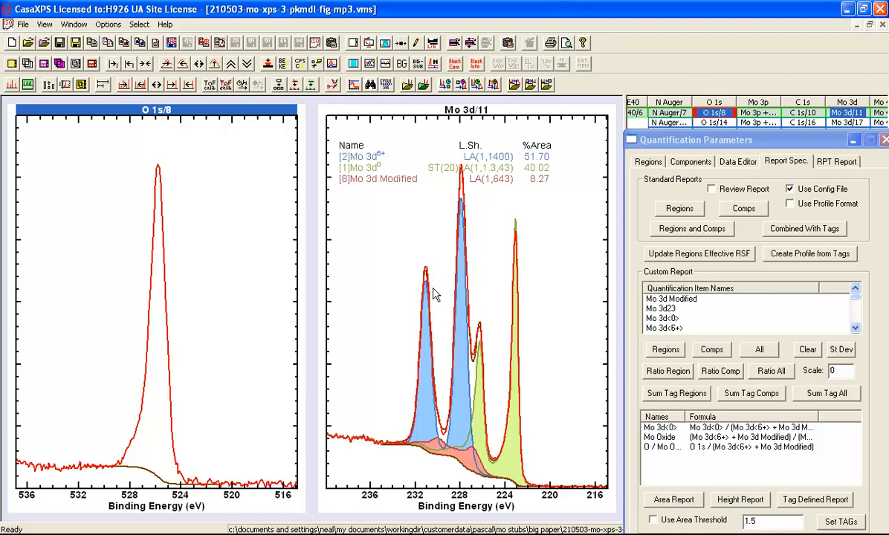
mouse_move(489, 272)
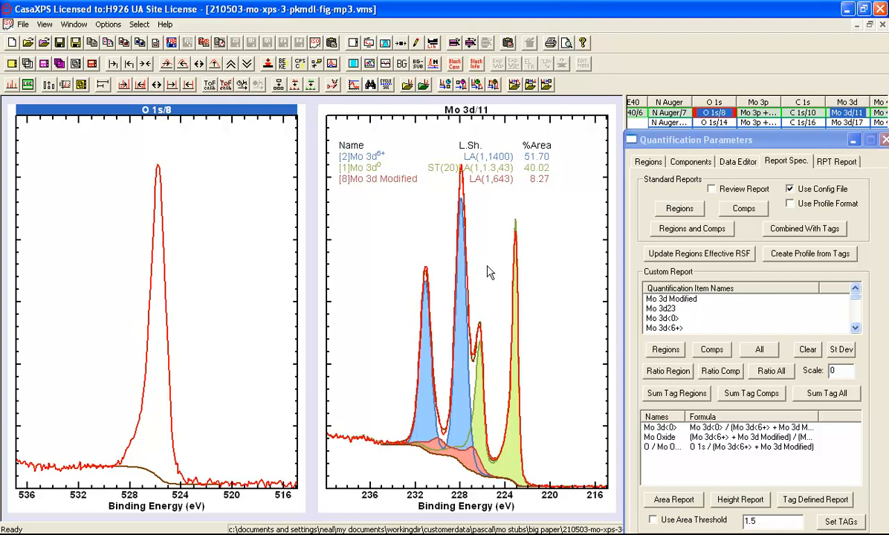
mouse_move(461, 322)
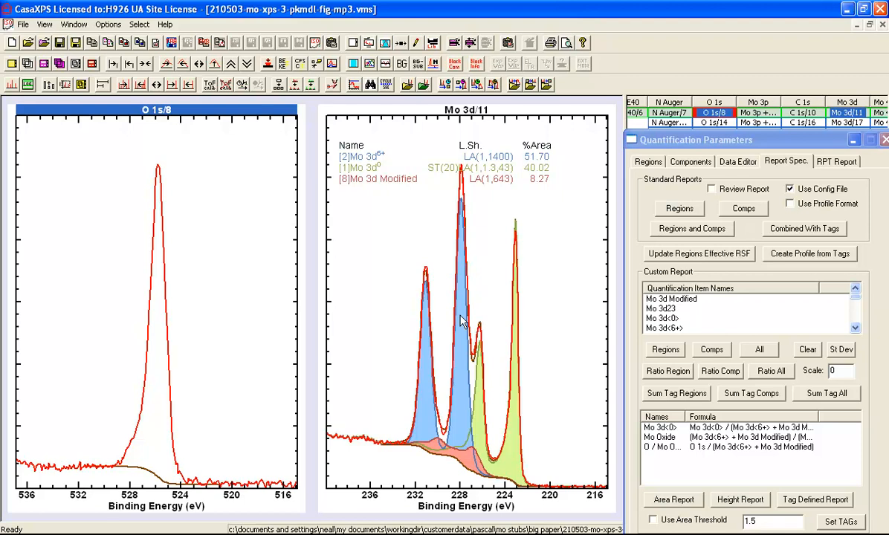
mouse_move(525, 322)
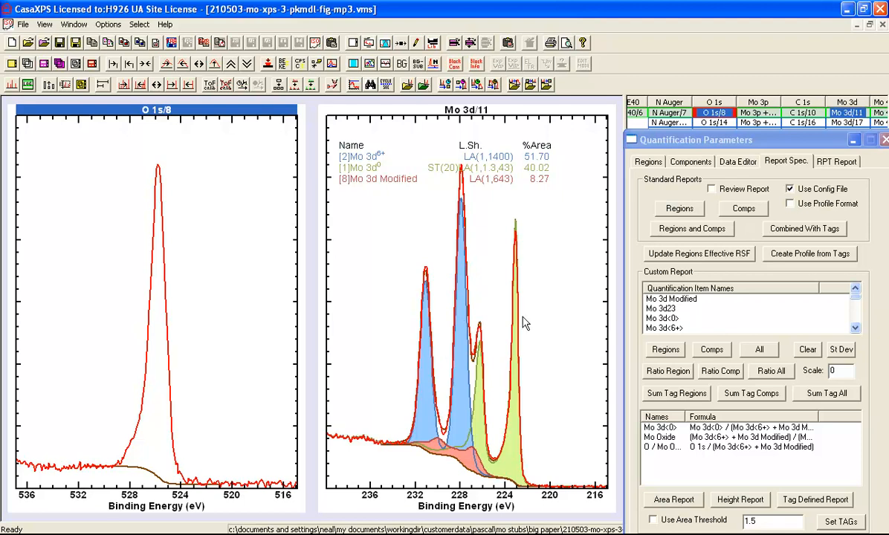
mouse_move(496, 328)
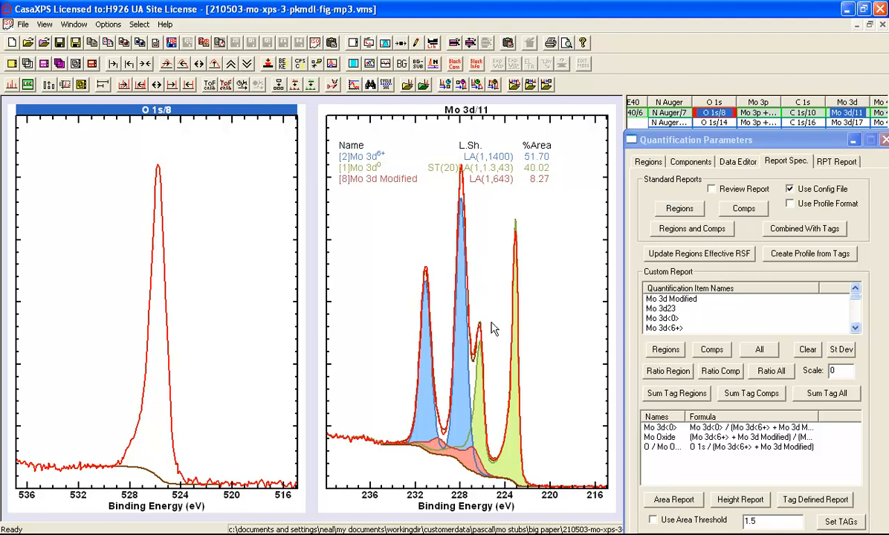
mouse_move(518, 294)
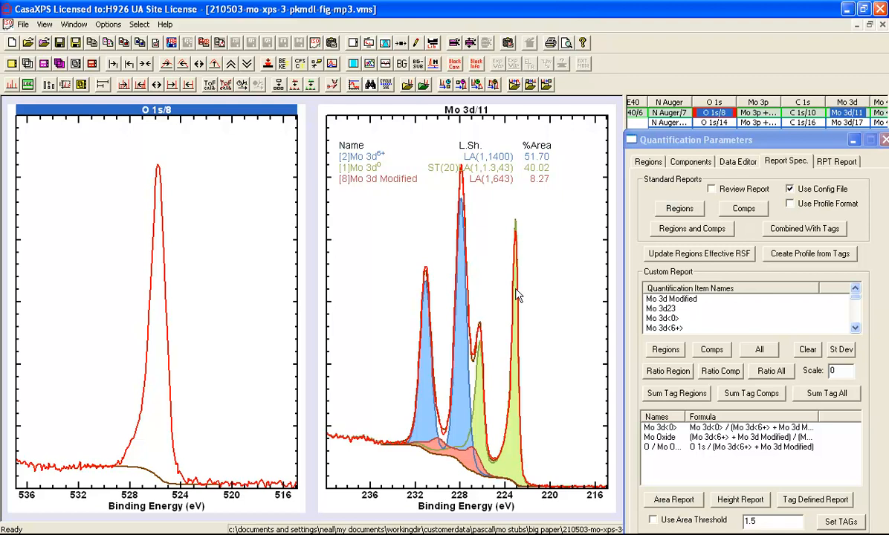
mouse_move(461, 289)
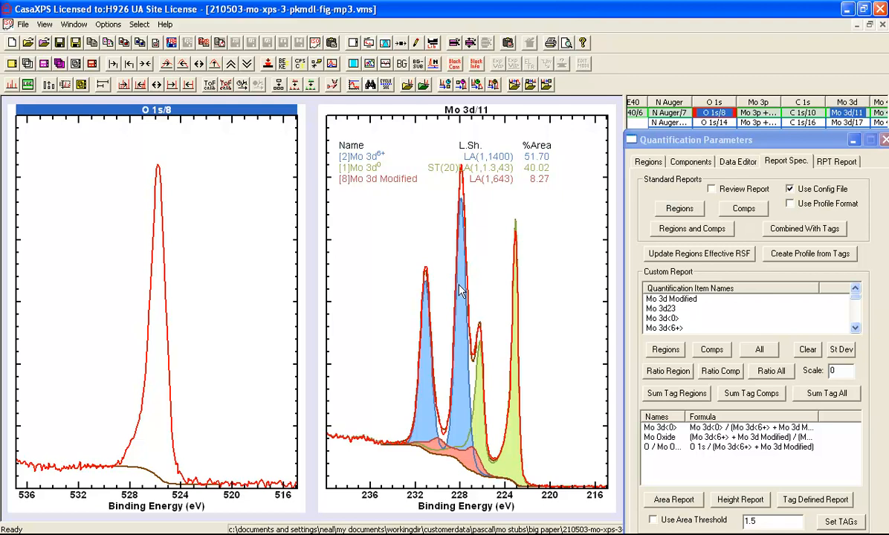
mouse_move(352, 167)
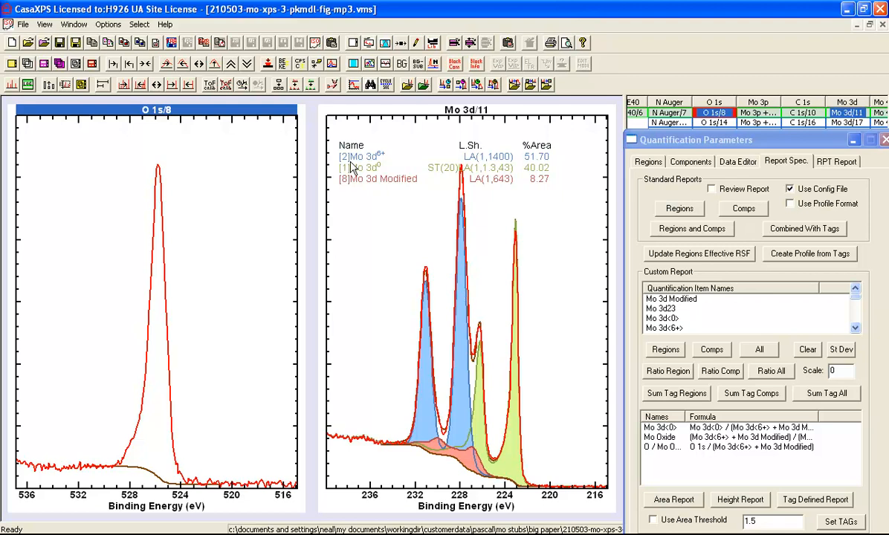
mouse_move(357, 166)
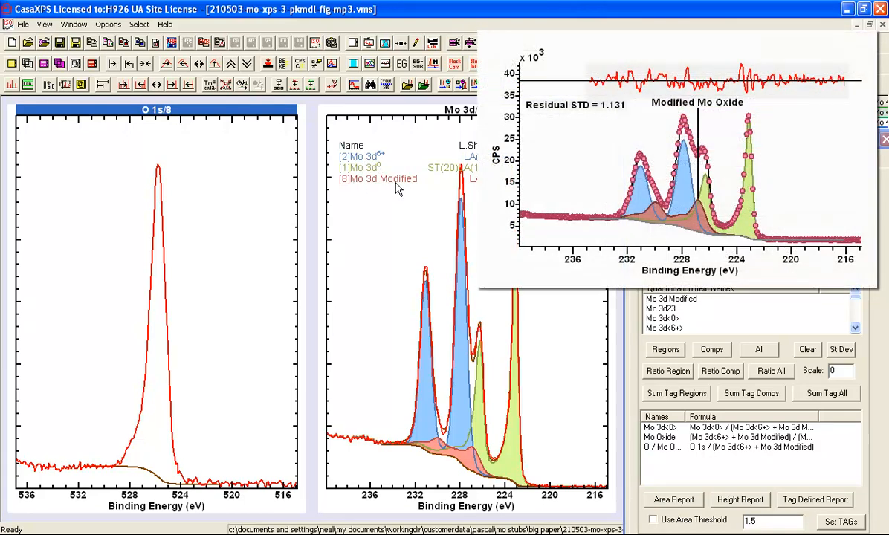
mouse_move(465, 464)
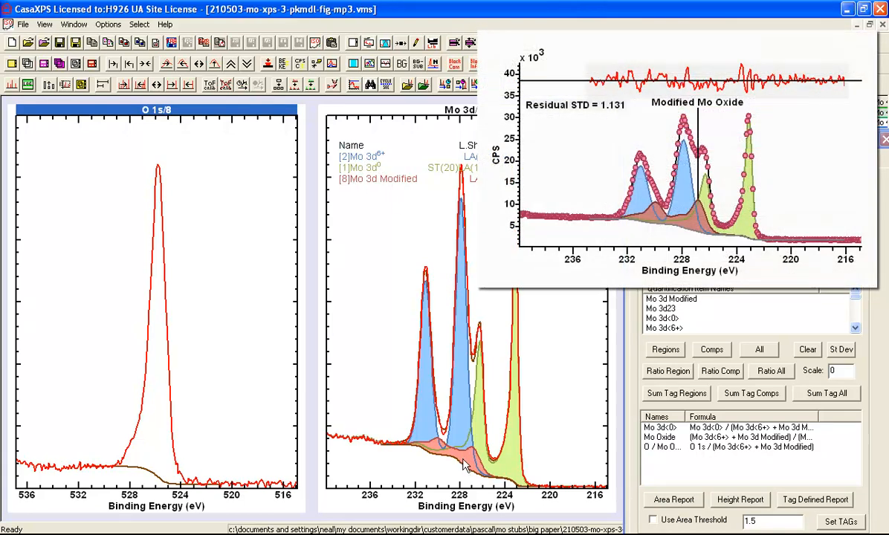
mouse_move(144, 318)
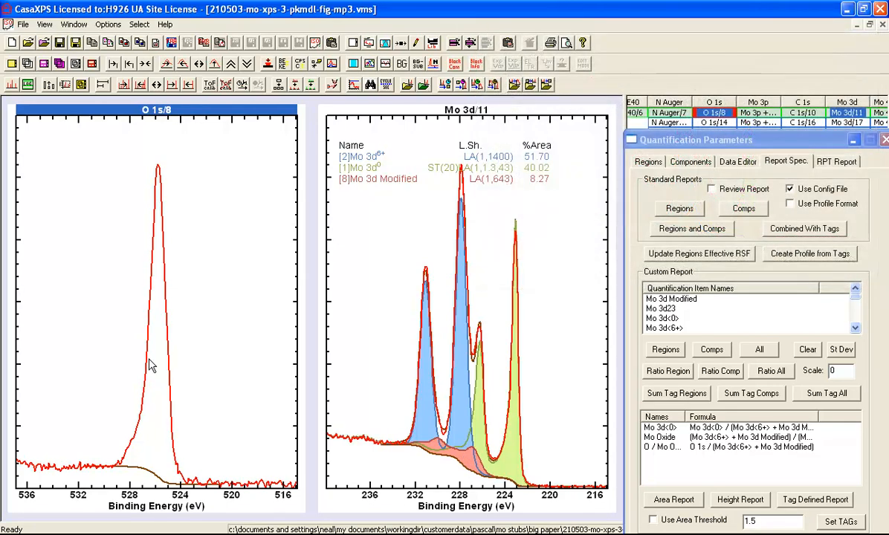
mouse_move(392, 279)
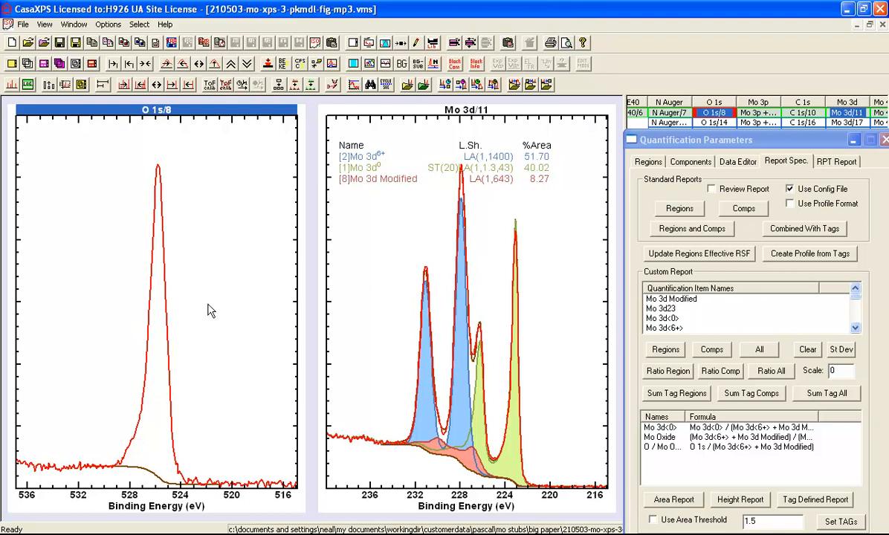
mouse_move(208, 314)
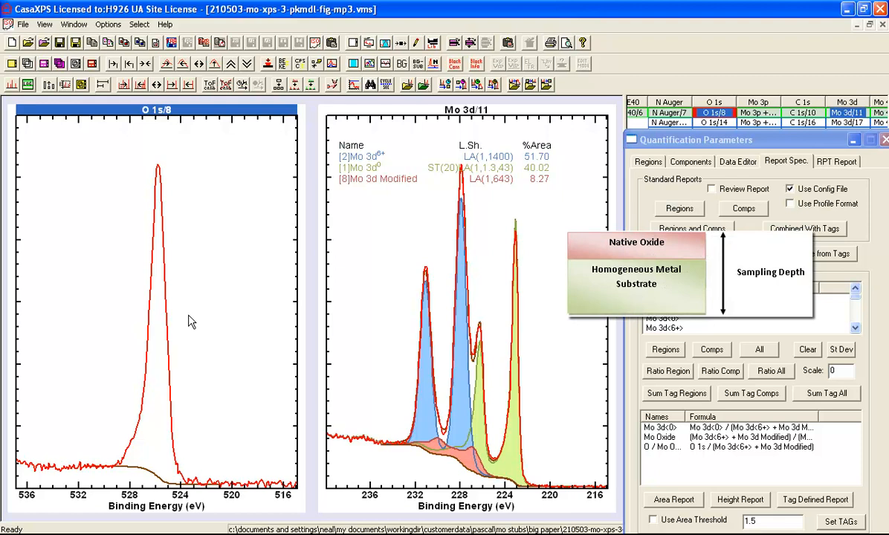
mouse_move(185, 320)
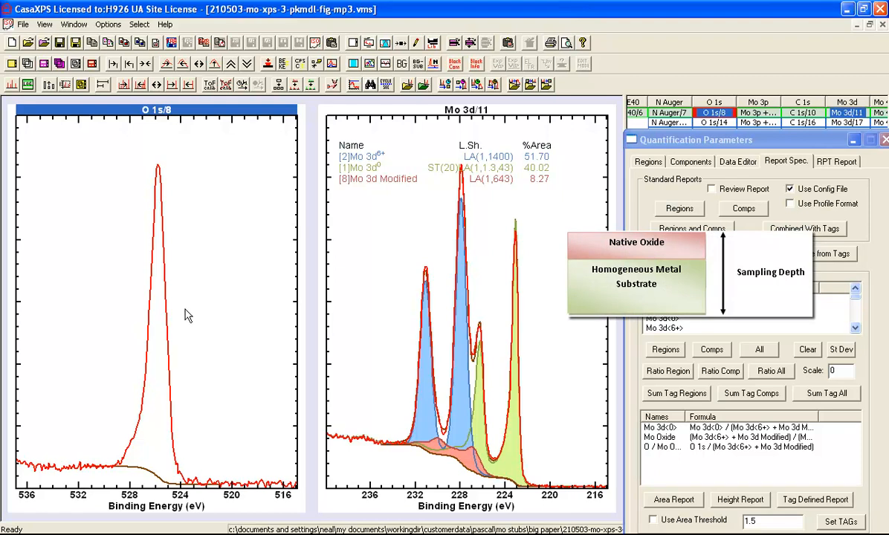
mouse_move(358, 312)
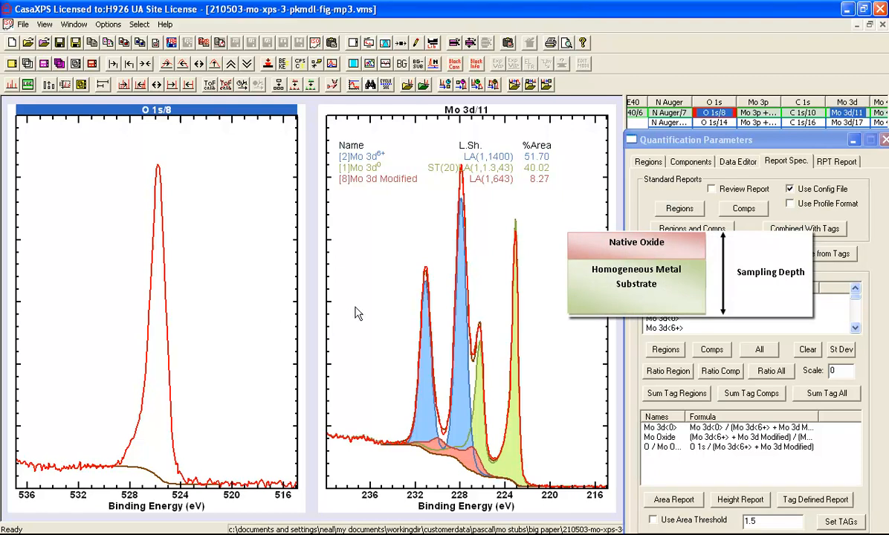
mouse_move(197, 258)
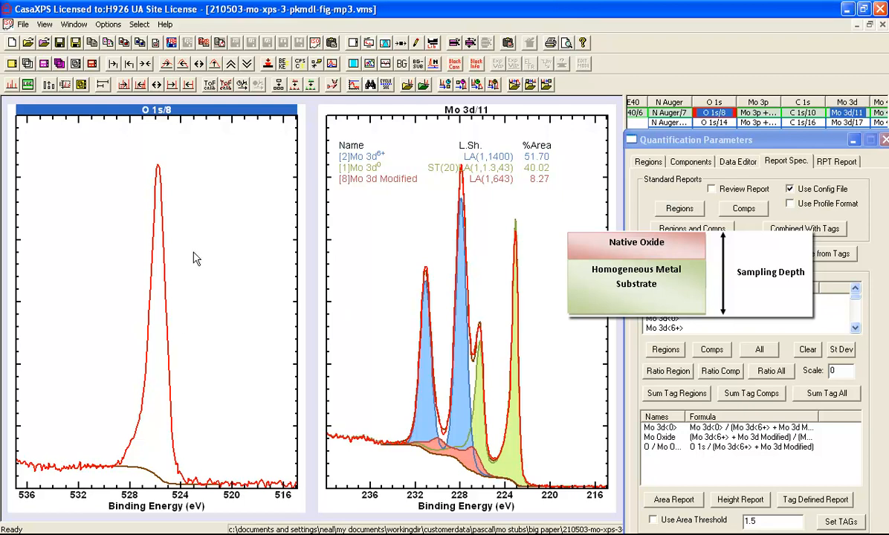
mouse_move(413, 296)
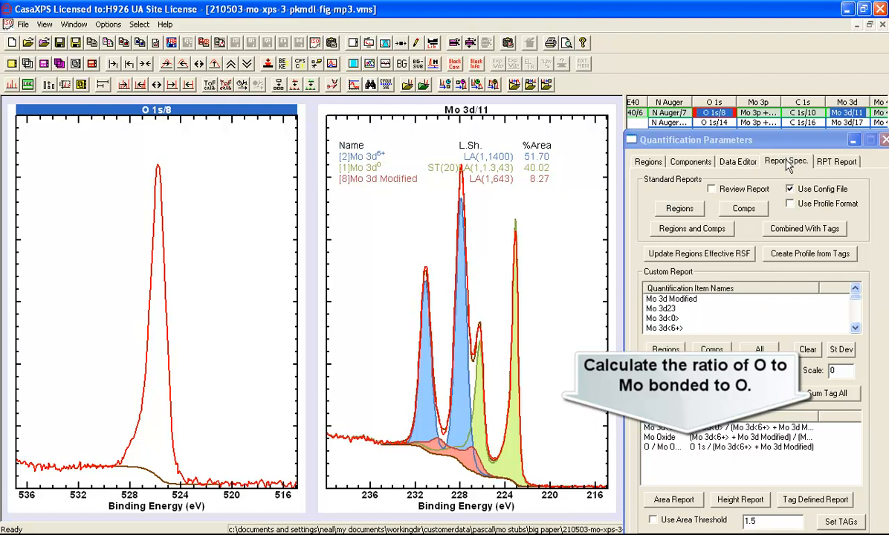
- Generate the custom area report: Mo 3d<0> 12.37%, Mo Oxide 18.54%, O / Mo Oxide 69.09%
left_click(672, 499)
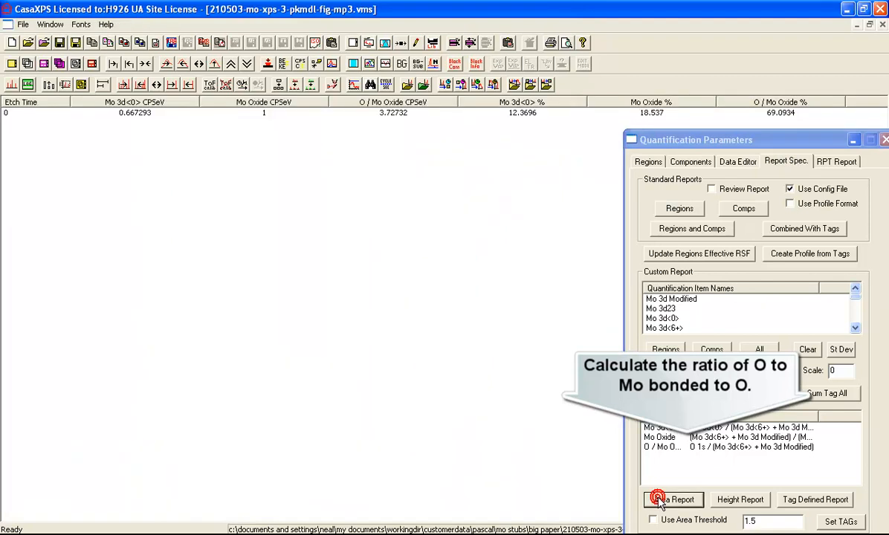
left_click(673, 499)
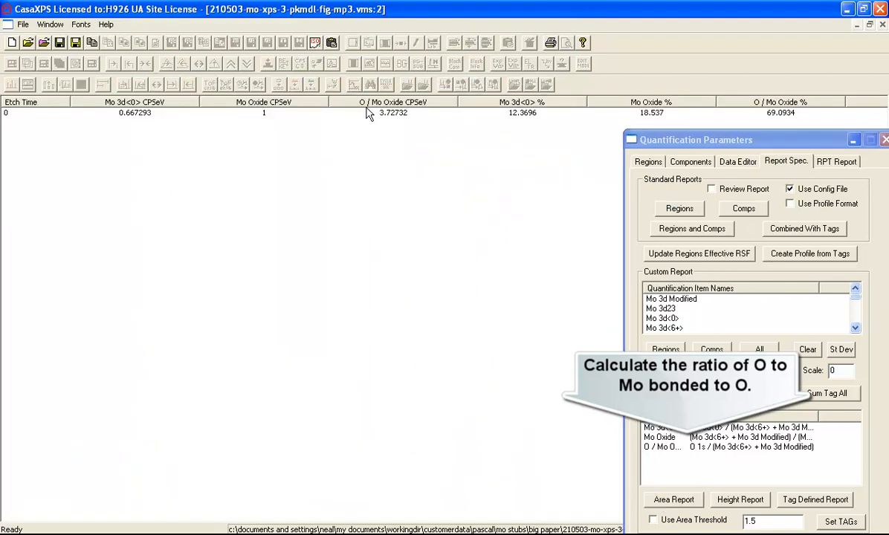
mouse_move(394, 125)
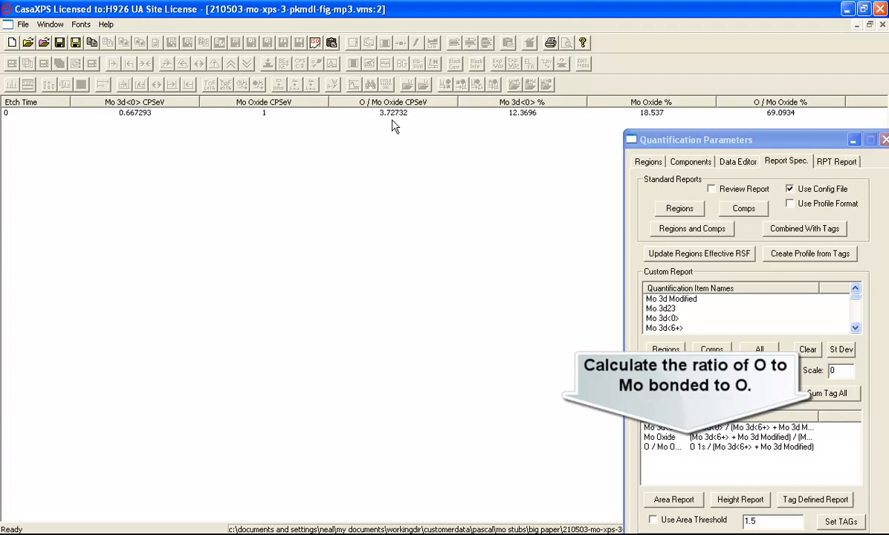
mouse_move(390, 121)
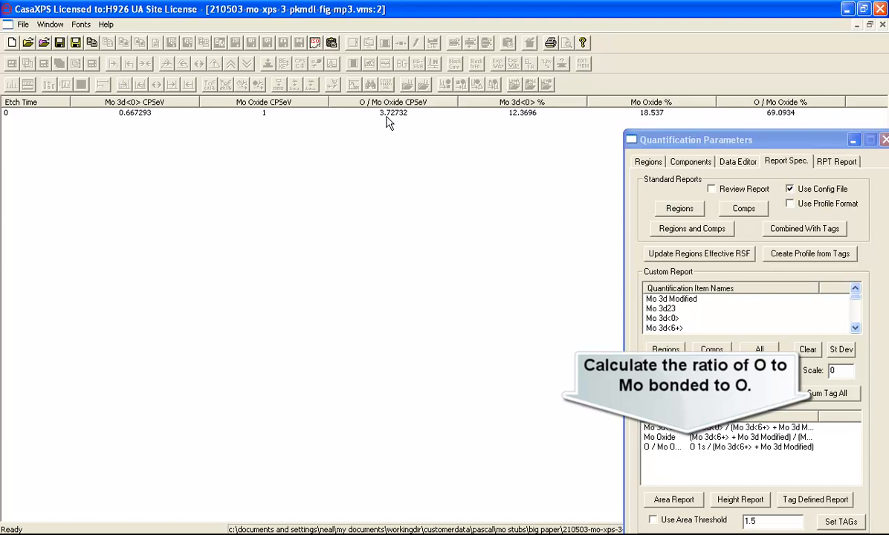
mouse_move(374, 112)
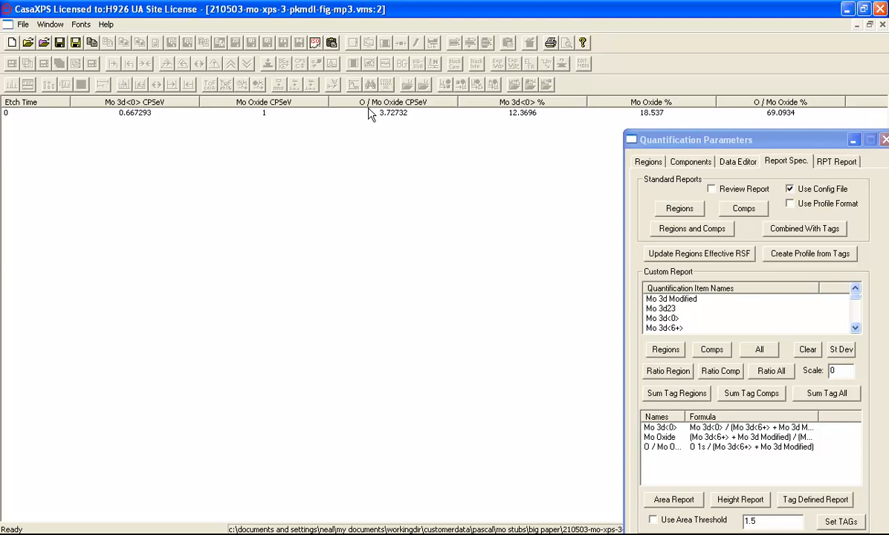
mouse_move(366, 118)
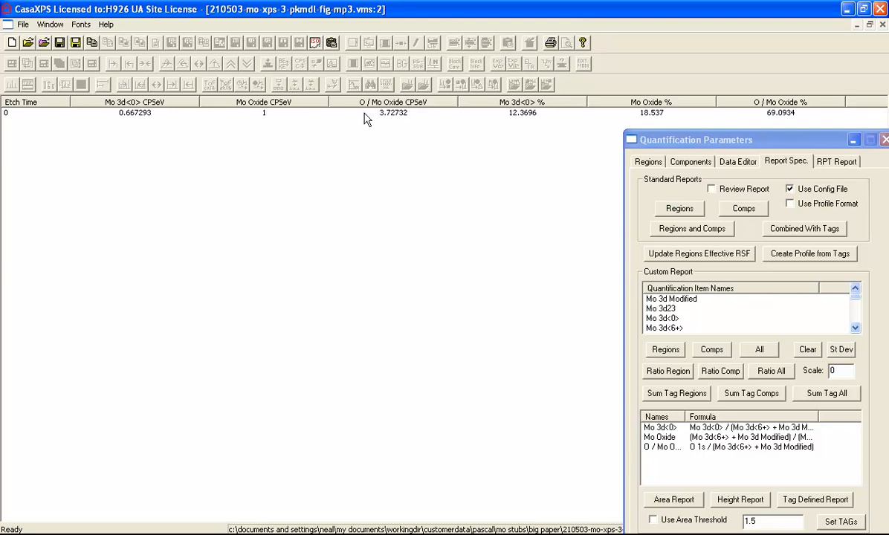
mouse_move(405, 134)
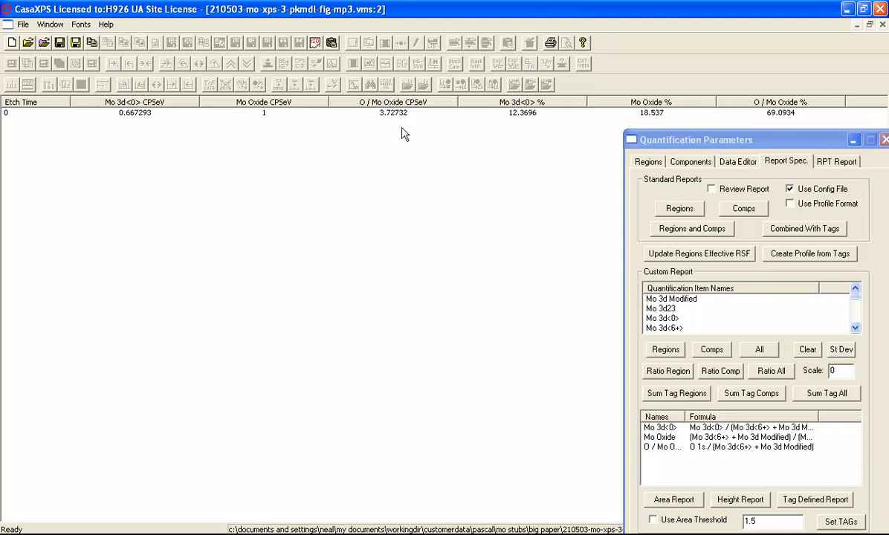
mouse_move(386, 125)
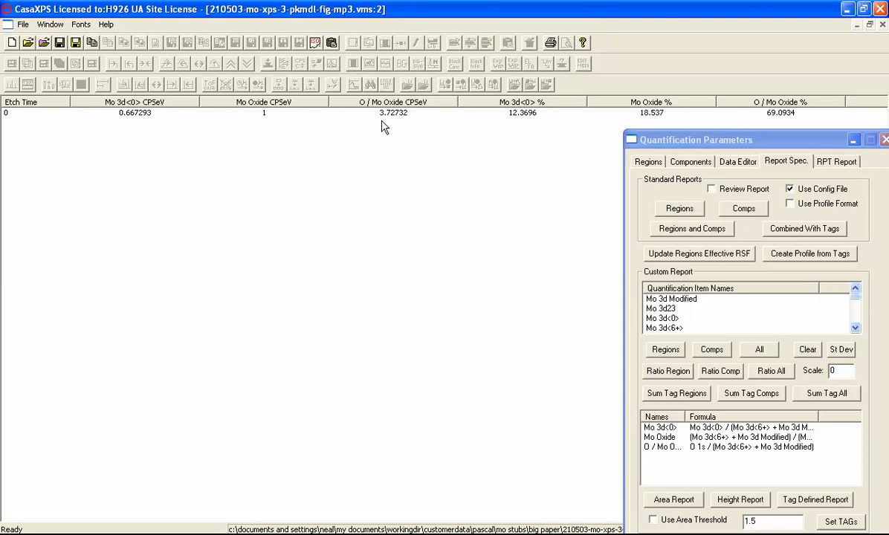
mouse_move(375, 121)
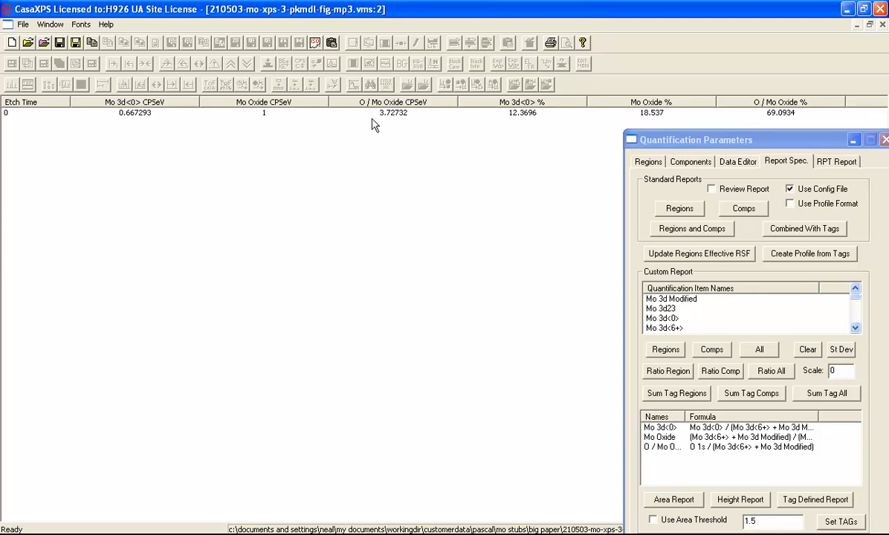
mouse_move(366, 116)
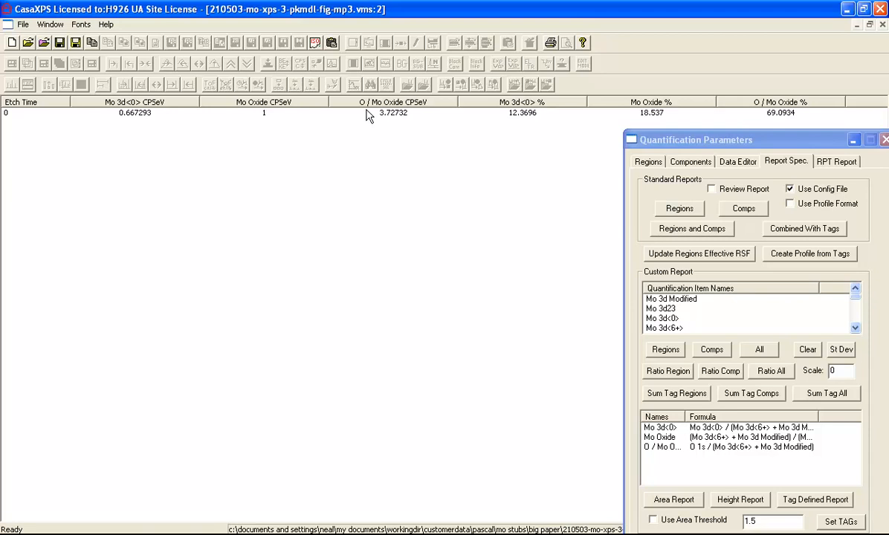
mouse_move(375, 135)
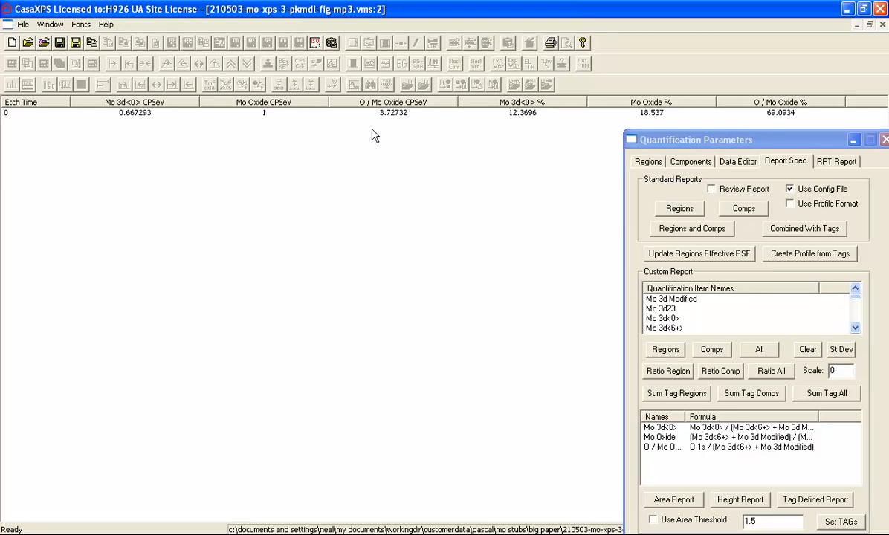
mouse_move(392, 131)
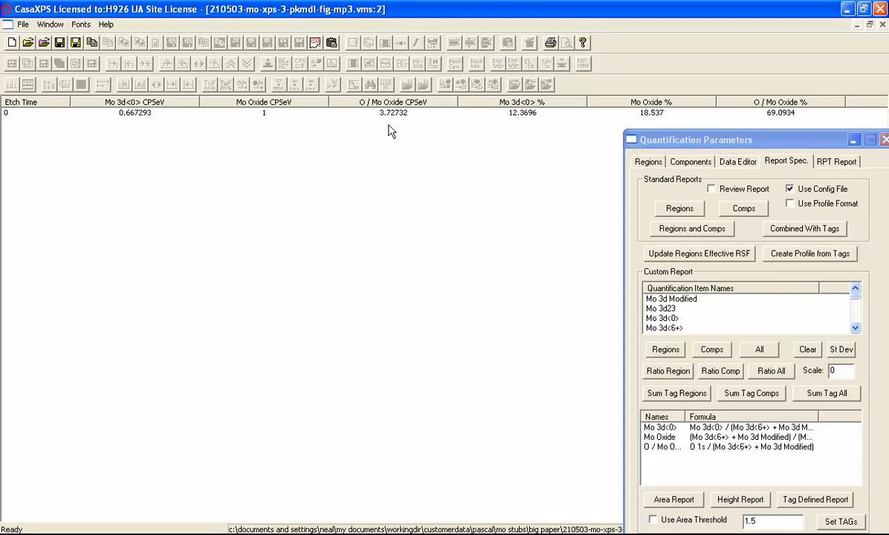
mouse_move(386, 129)
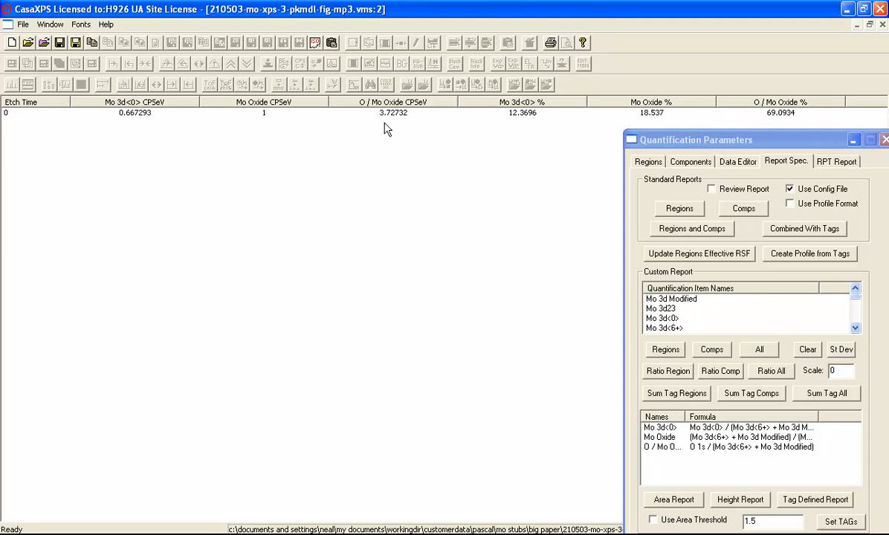